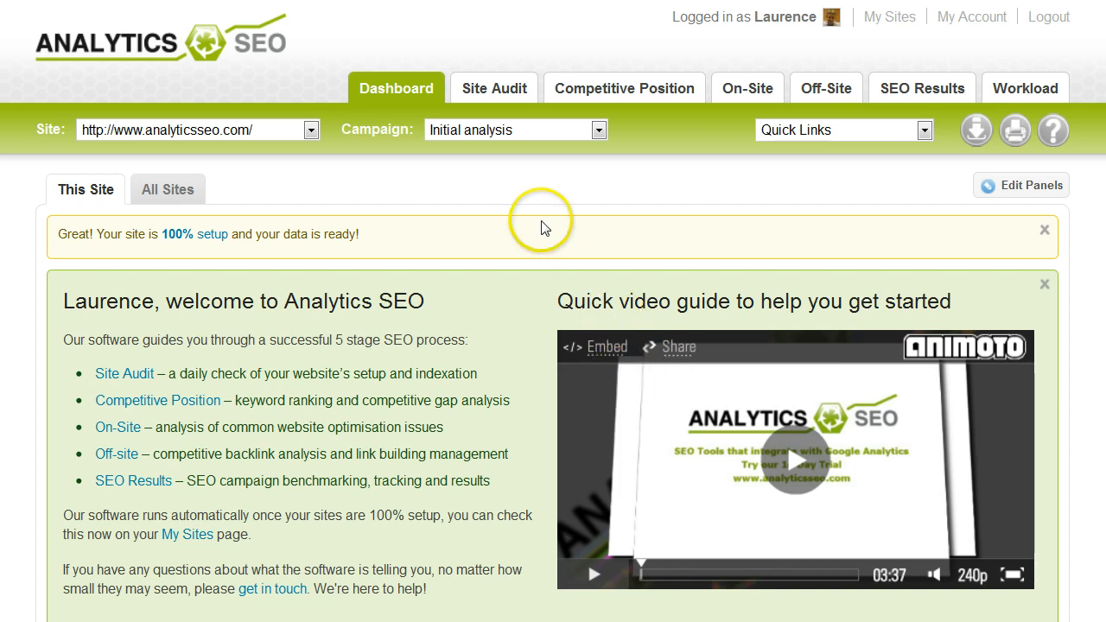
{"action": "mouse_move", "coordinate": [543, 228]}
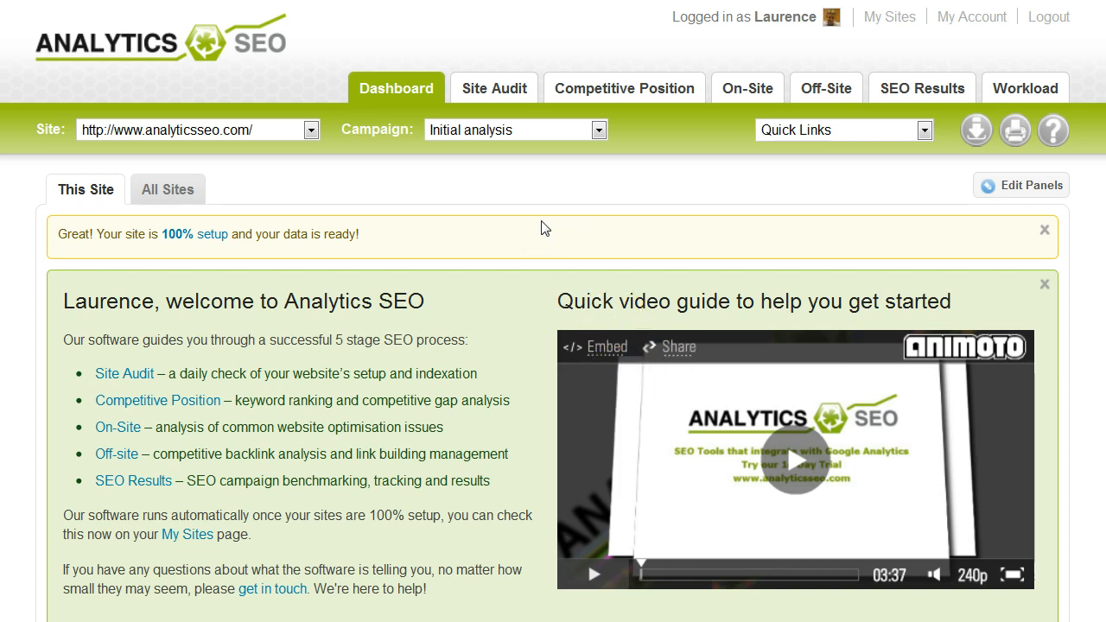
Browse the top navigation menus, including the list of On-Site reports
{"action": "left_click", "coordinate": [543, 223]}
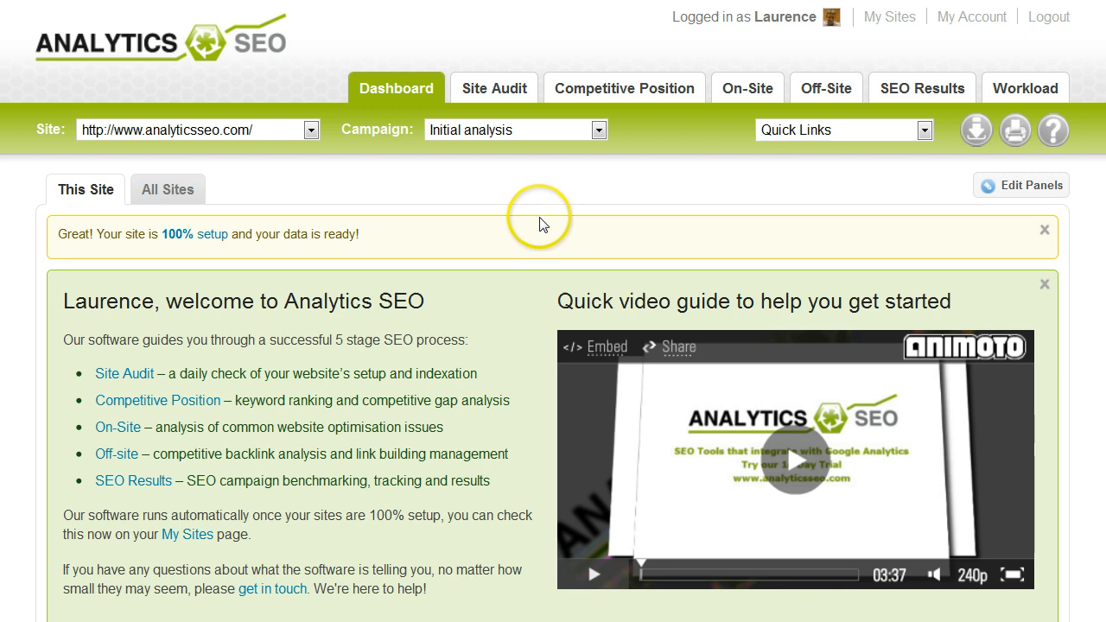
{"action": "left_click", "coordinate": [494, 88]}
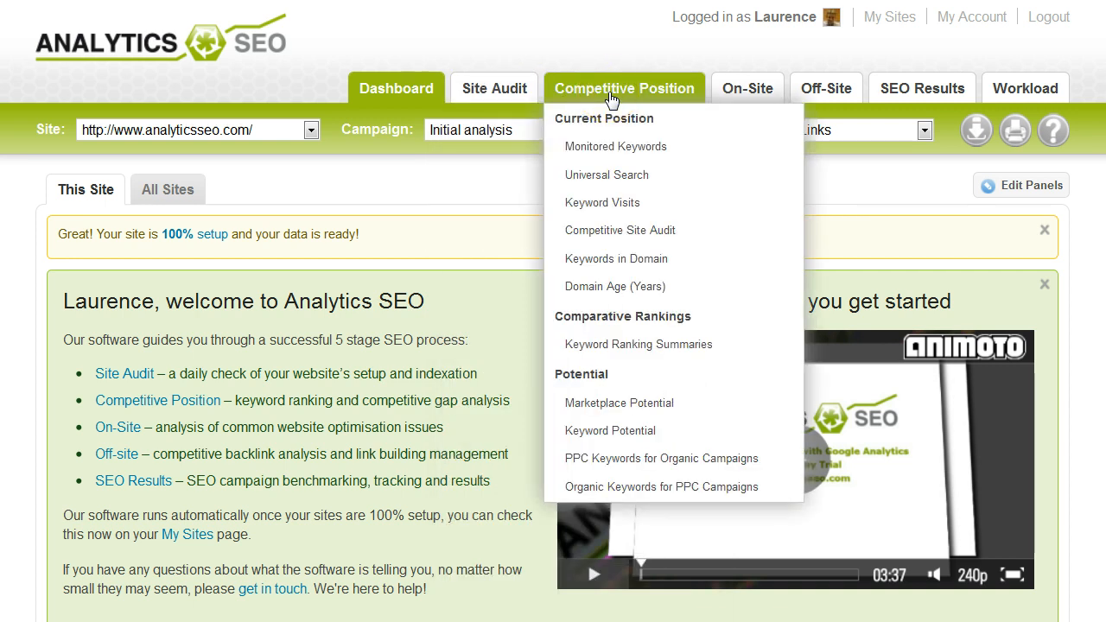
{"action": "mouse_move", "coordinate": [756, 94]}
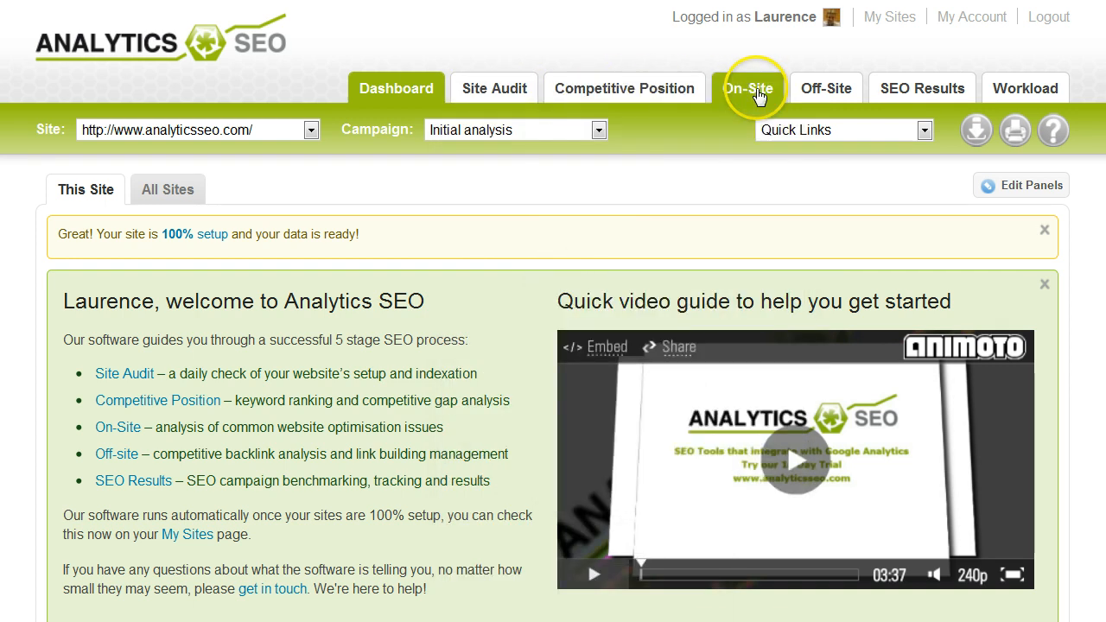
{"action": "left_click", "coordinate": [747, 89]}
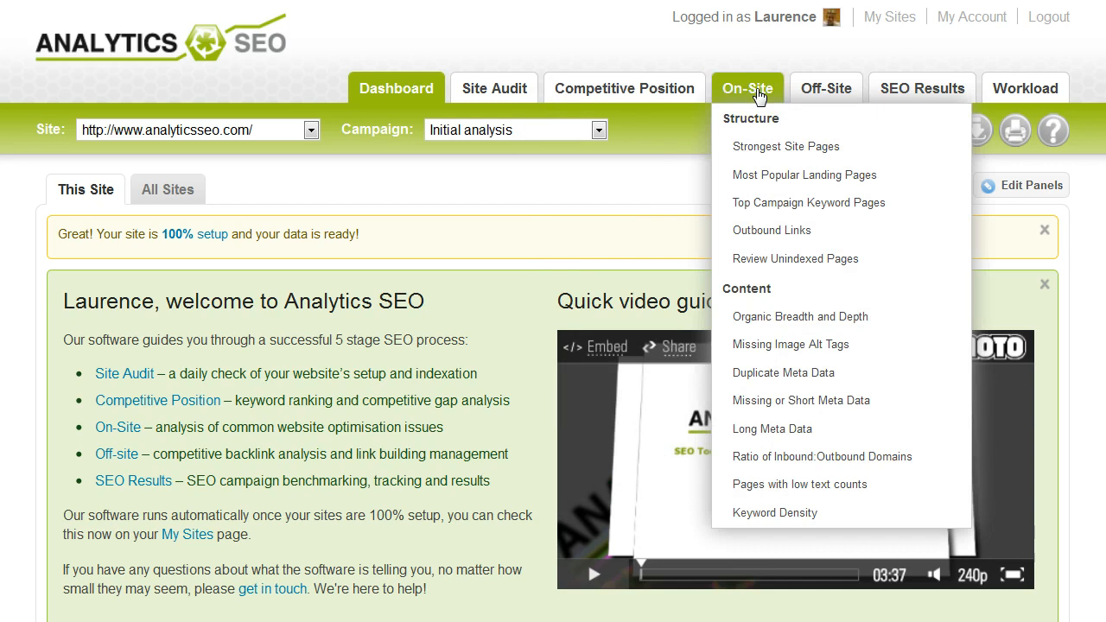
{"action": "left_click", "coordinate": [826, 88]}
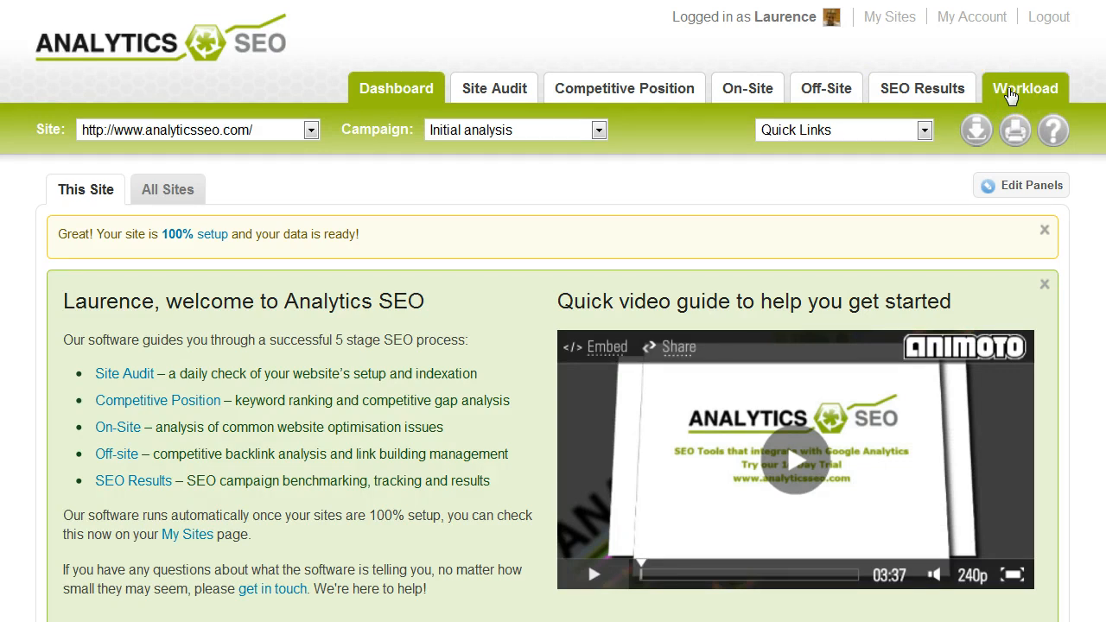
{"action": "mouse_move", "coordinate": [398, 149]}
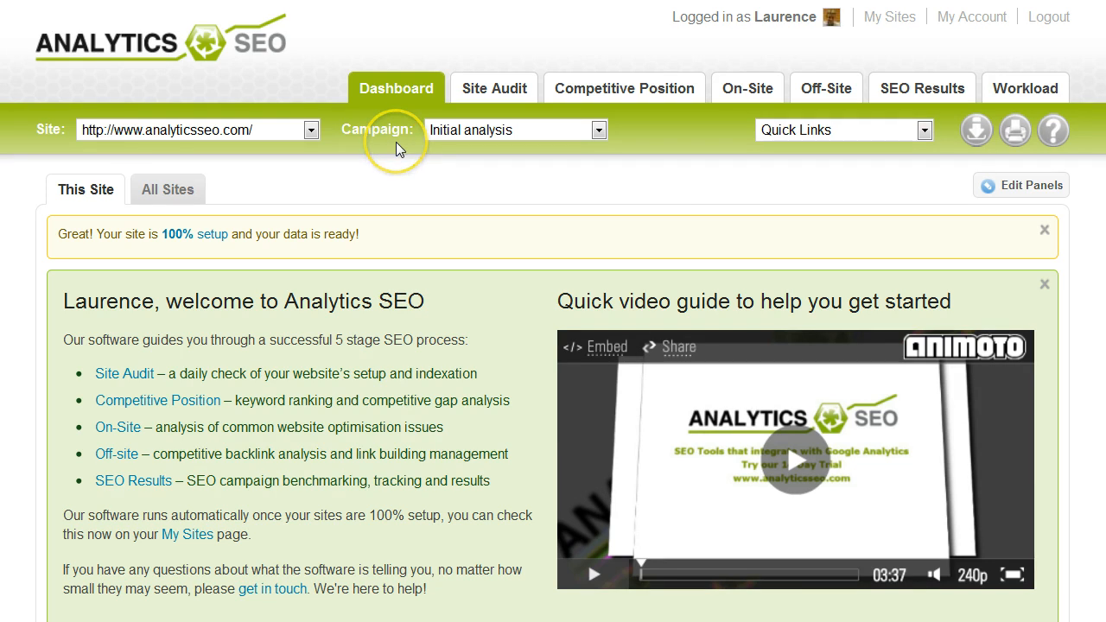
{"action": "mouse_move", "coordinate": [337, 209]}
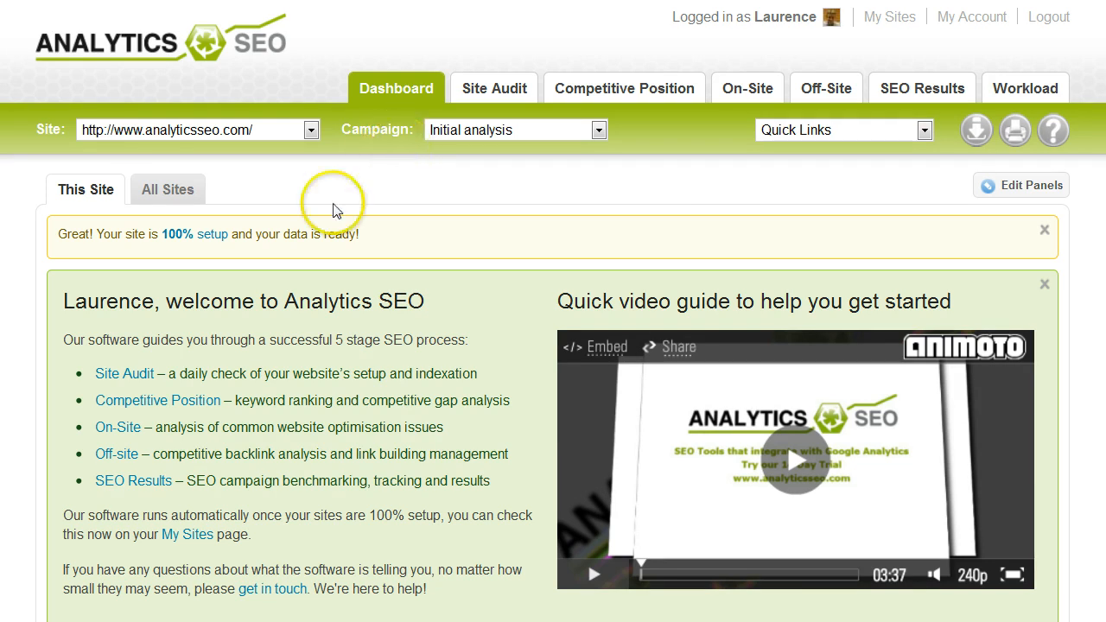
Review the tracked sites and campaigns lists, keeping Initial analysis as the campaign
{"action": "left_click", "coordinate": [310, 130]}
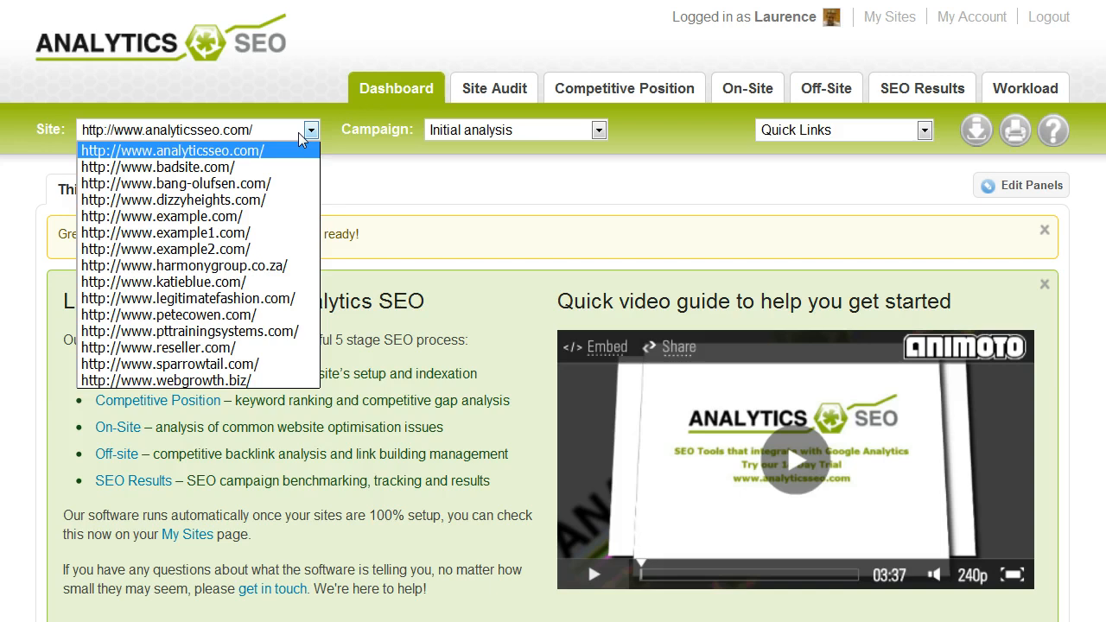
{"action": "left_click", "coordinate": [598, 129]}
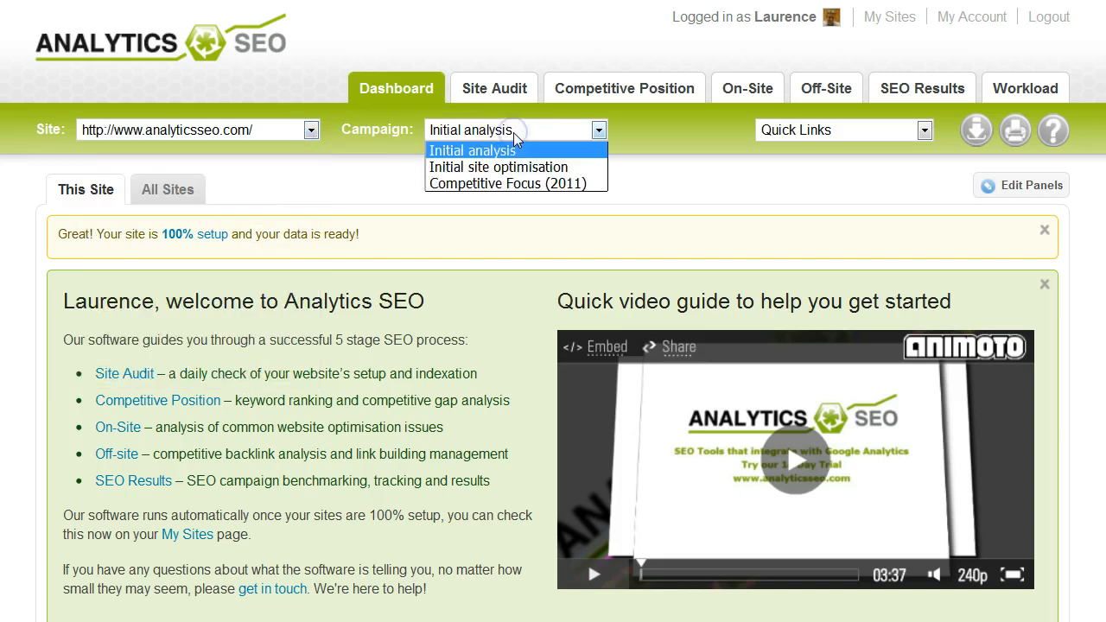
{"action": "left_click", "coordinate": [473, 148]}
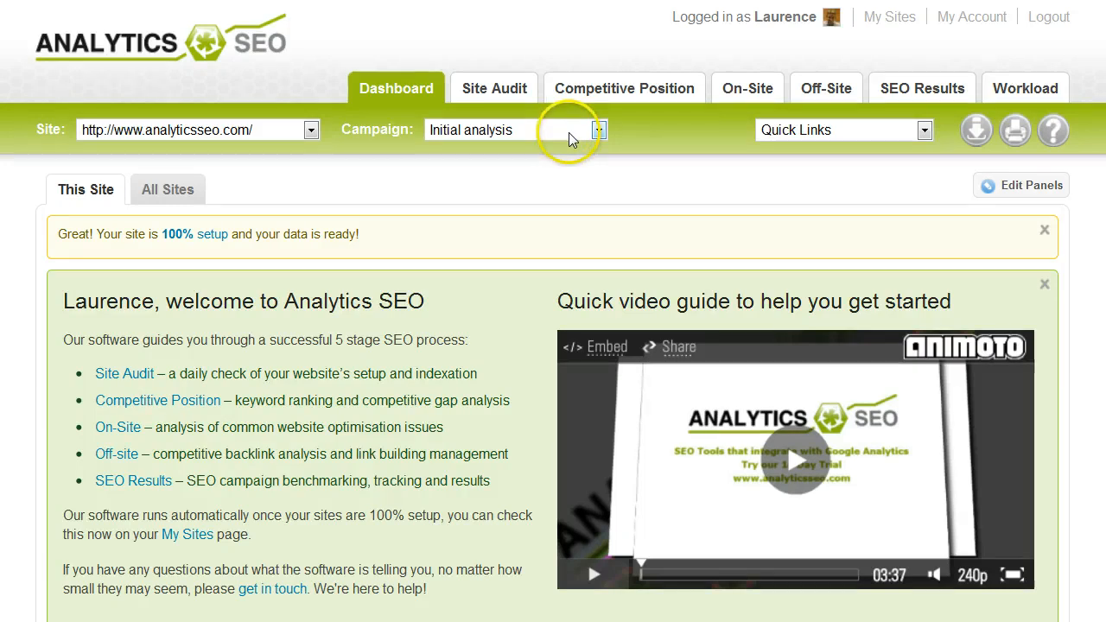
{"action": "left_click", "coordinate": [922, 130]}
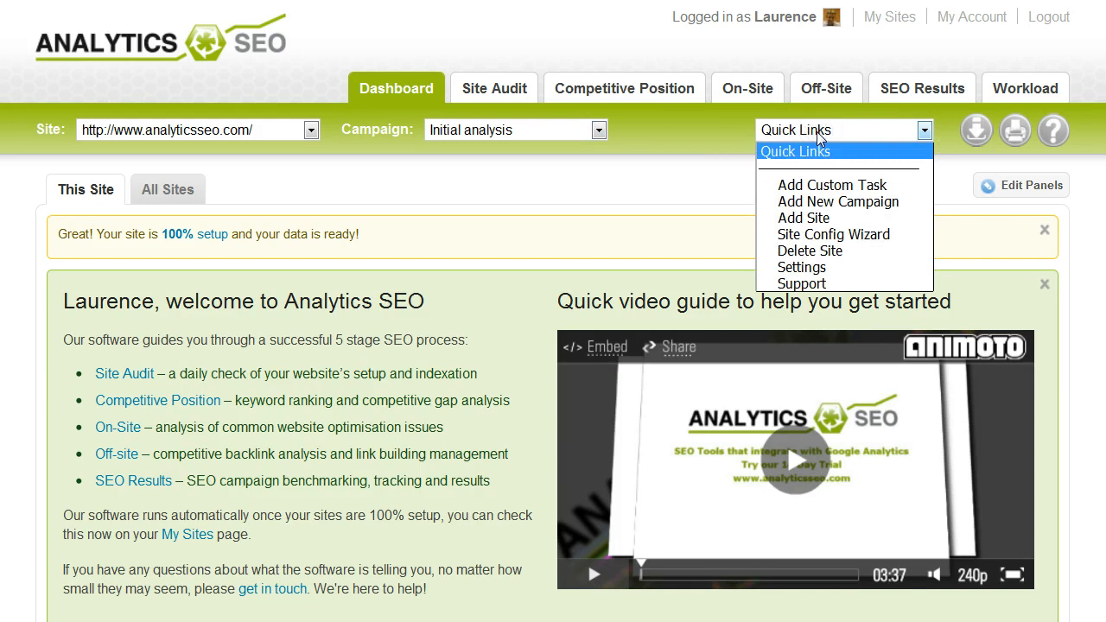
{"action": "mouse_move", "coordinate": [831, 185]}
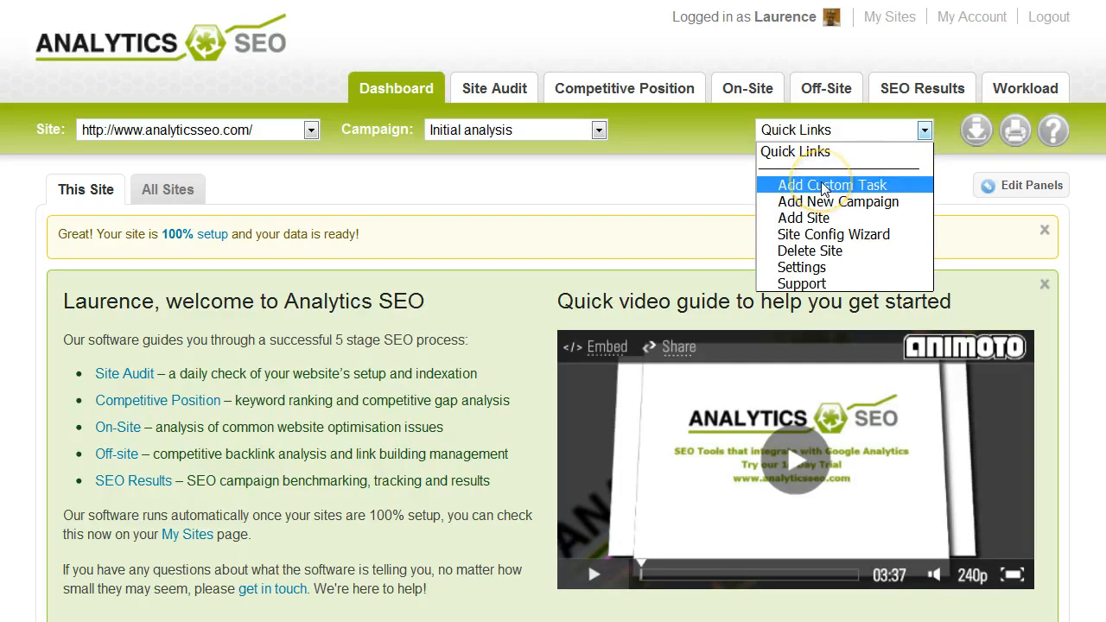
{"action": "mouse_move", "coordinate": [840, 239]}
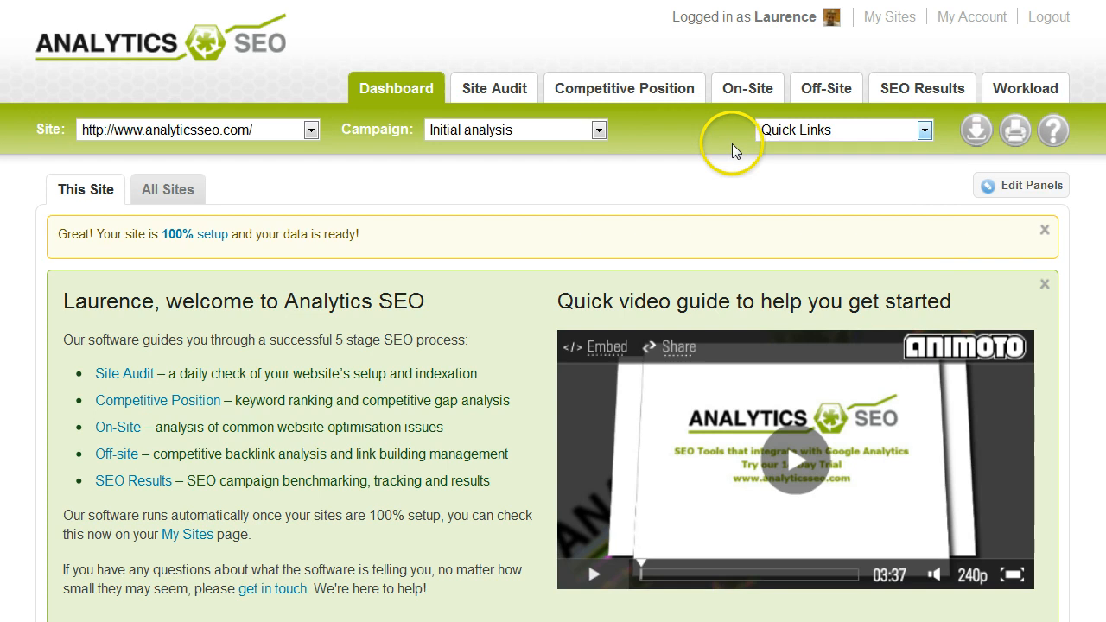
{"action": "mouse_move", "coordinate": [814, 160]}
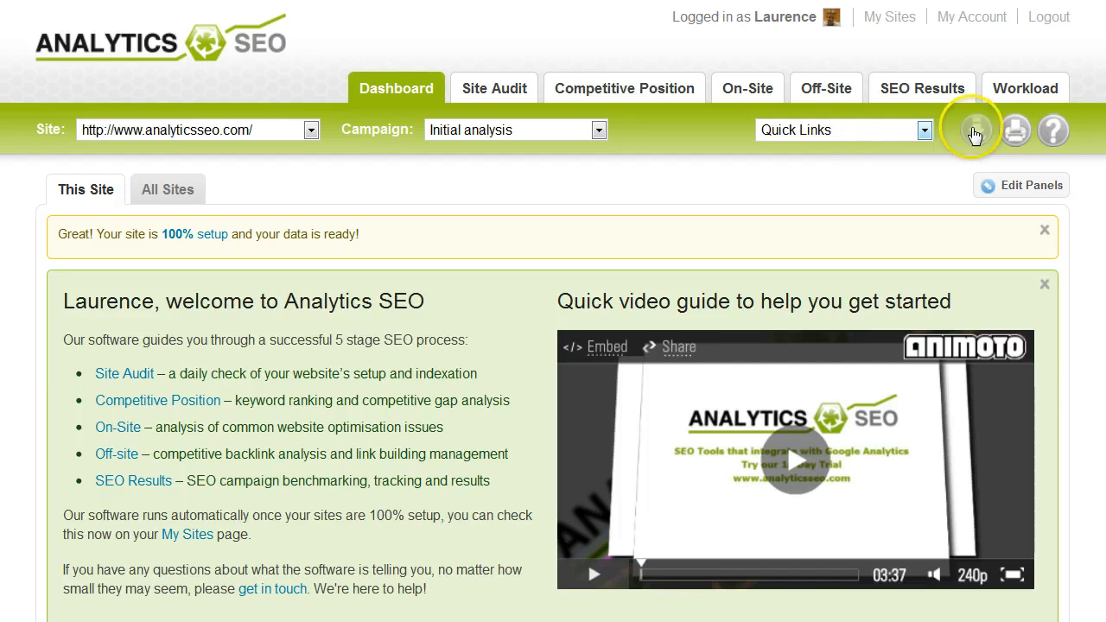
Look over the dashboard export report choices and cancel without producing a file
{"action": "left_click", "coordinate": [975, 132]}
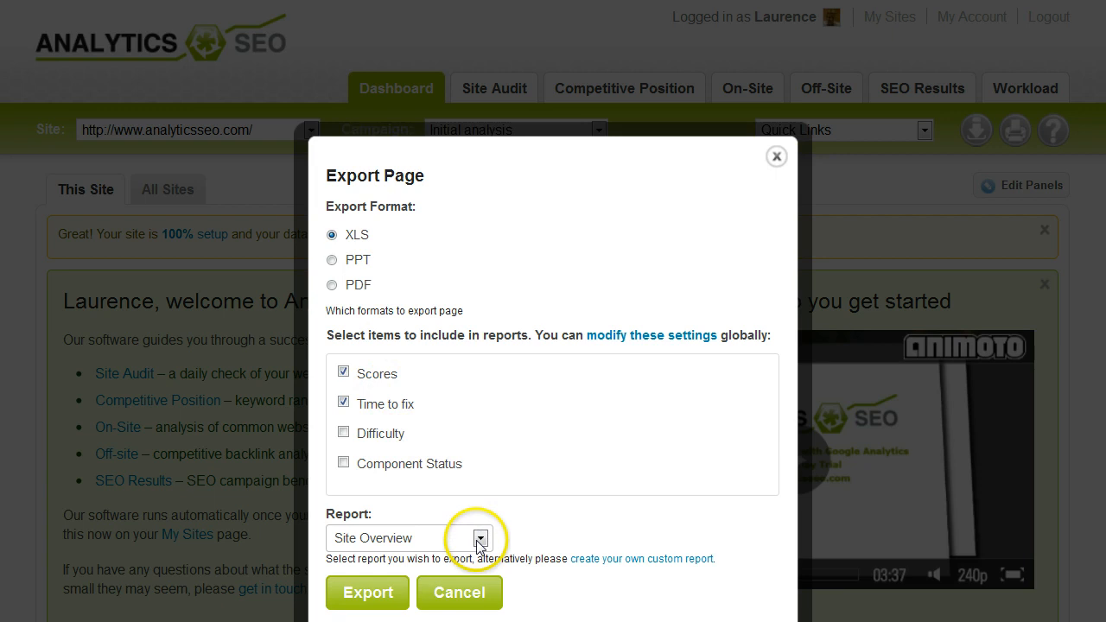
{"action": "left_click", "coordinate": [477, 539]}
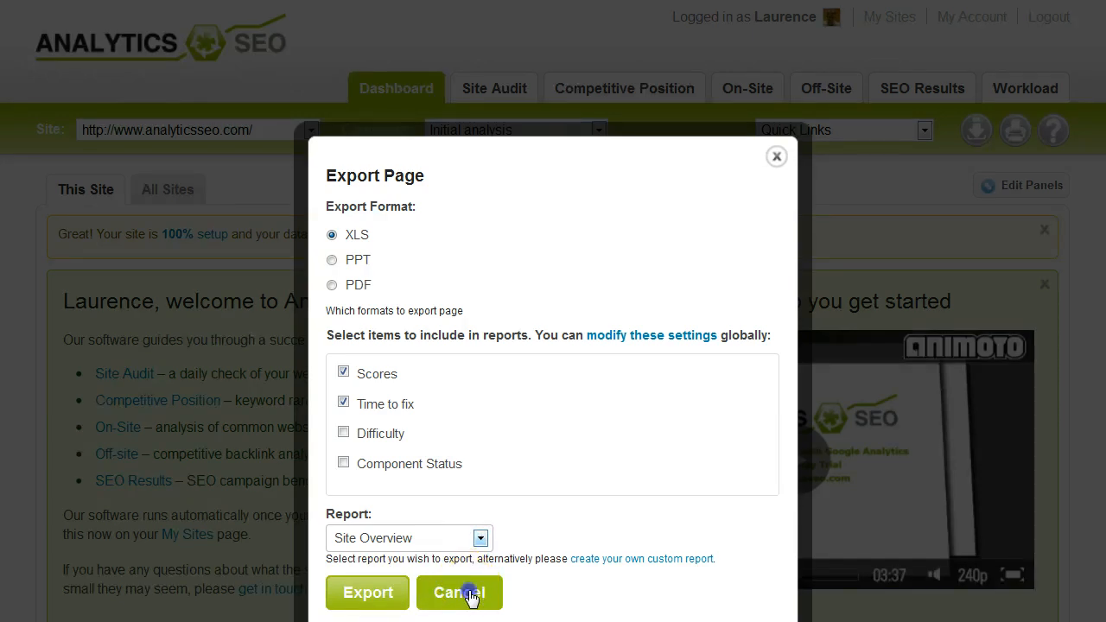
{"action": "left_click", "coordinate": [460, 593]}
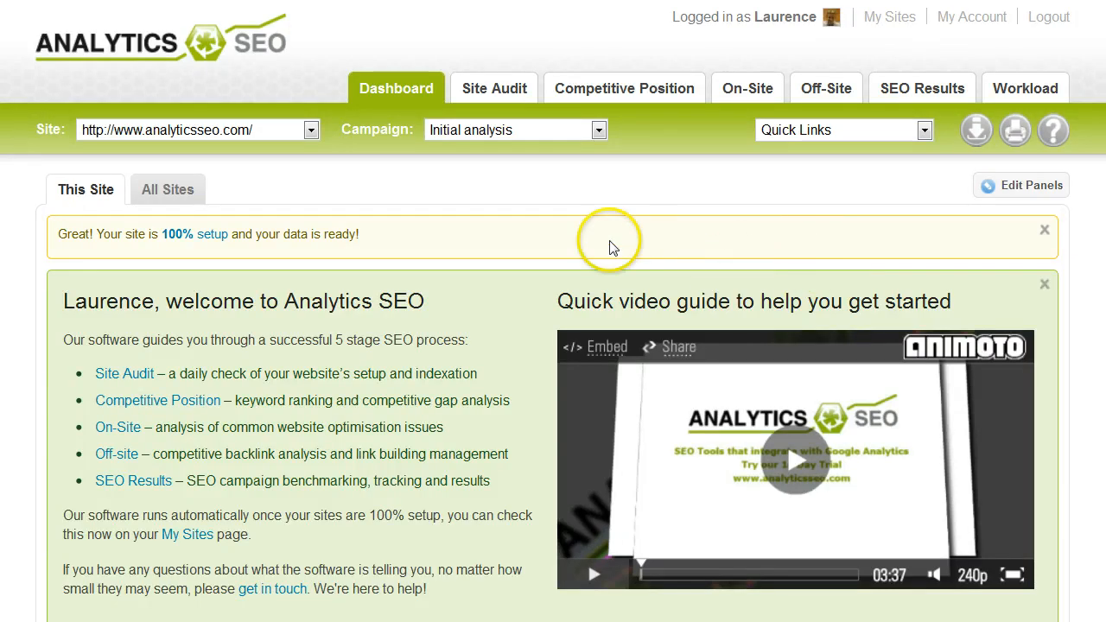
Scroll past Site Analysis Scores and Key Performance Indicators to the Priority Actions chart
{"action": "scroll", "scroll_direction": "down", "scroll_amount": 3}
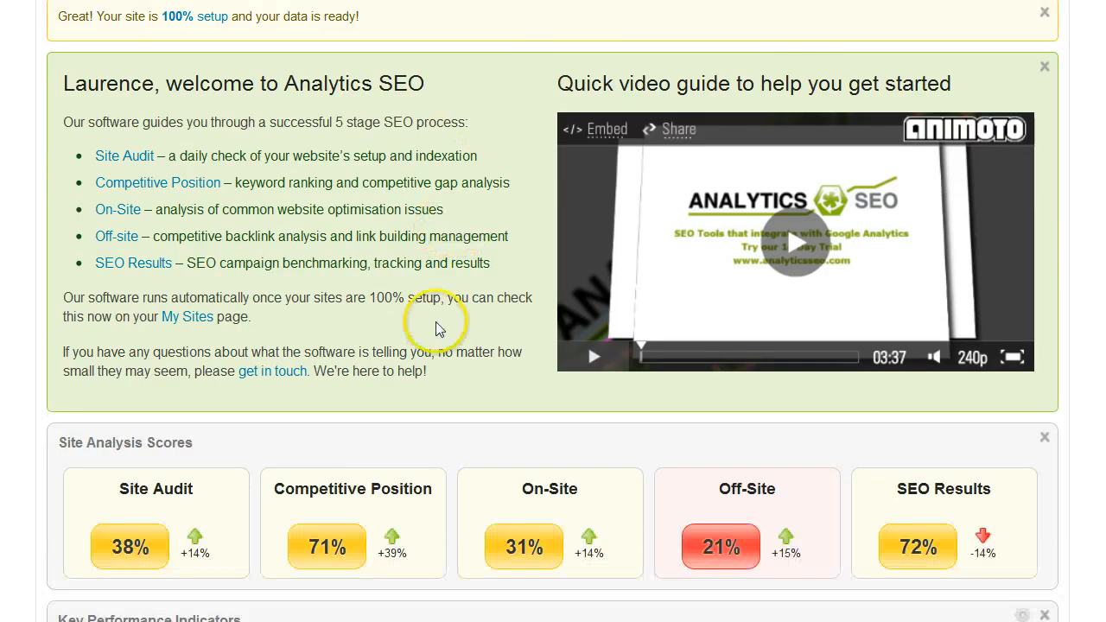
{"action": "scroll", "scroll_direction": "down", "scroll_amount": 3}
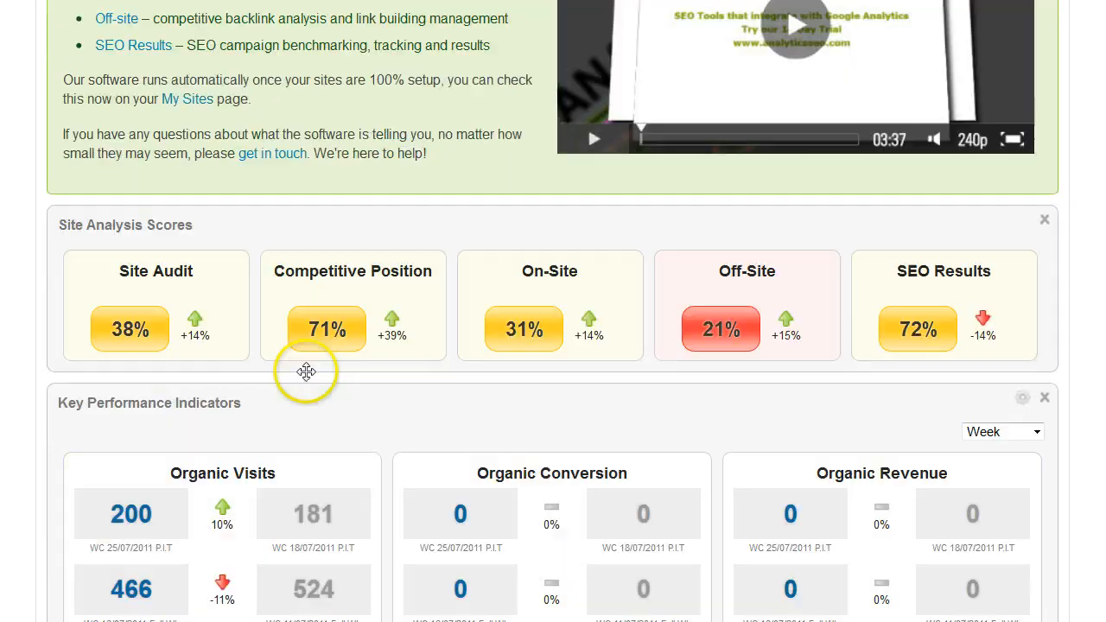
{"action": "mouse_move", "coordinate": [750, 301]}
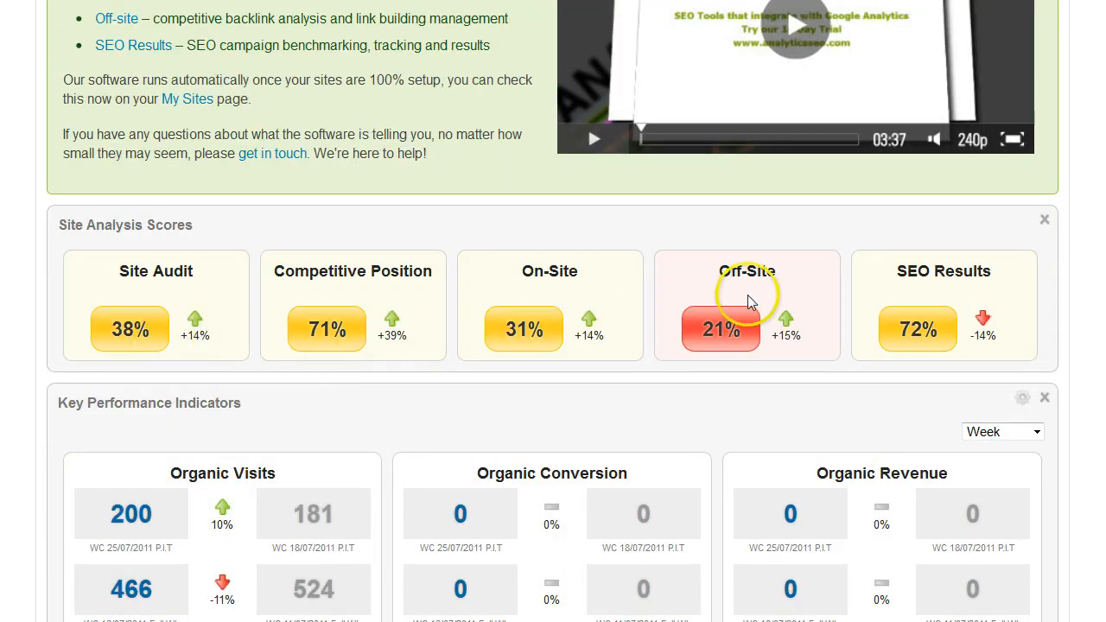
{"action": "mouse_move", "coordinate": [957, 337]}
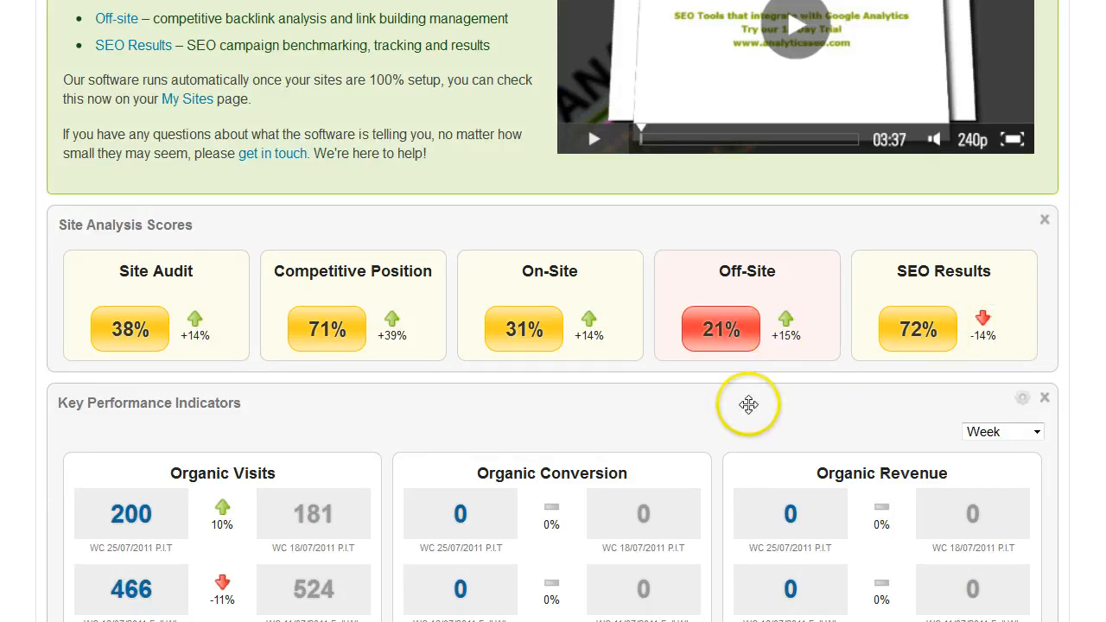
{"action": "scroll", "scroll_direction": "down", "scroll_amount": 3}
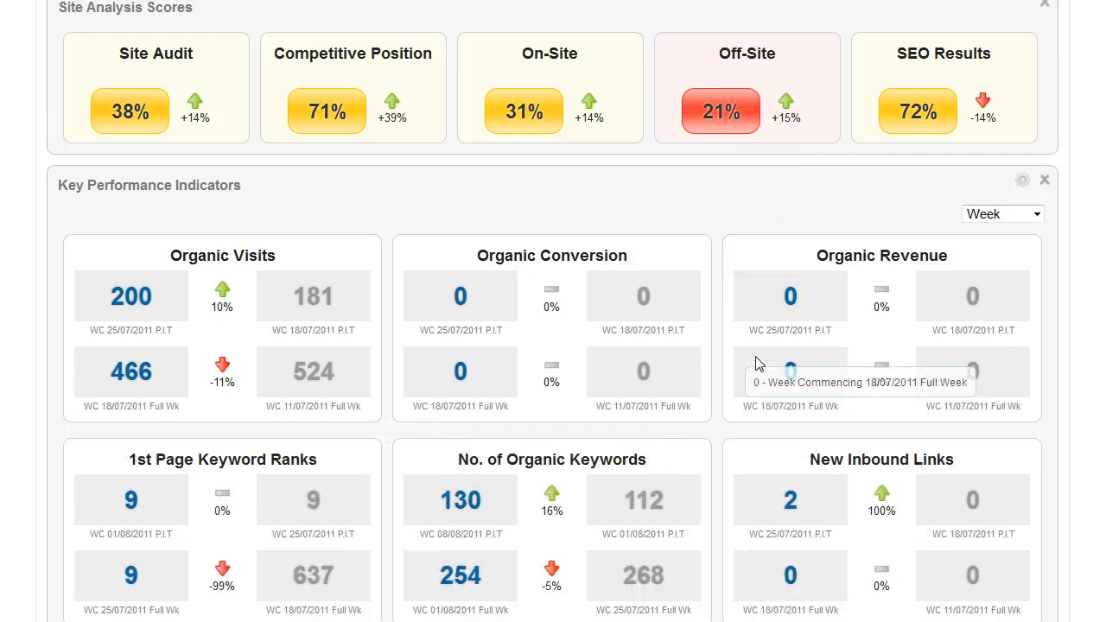
{"action": "scroll", "scroll_direction": "down", "scroll_amount": 3}
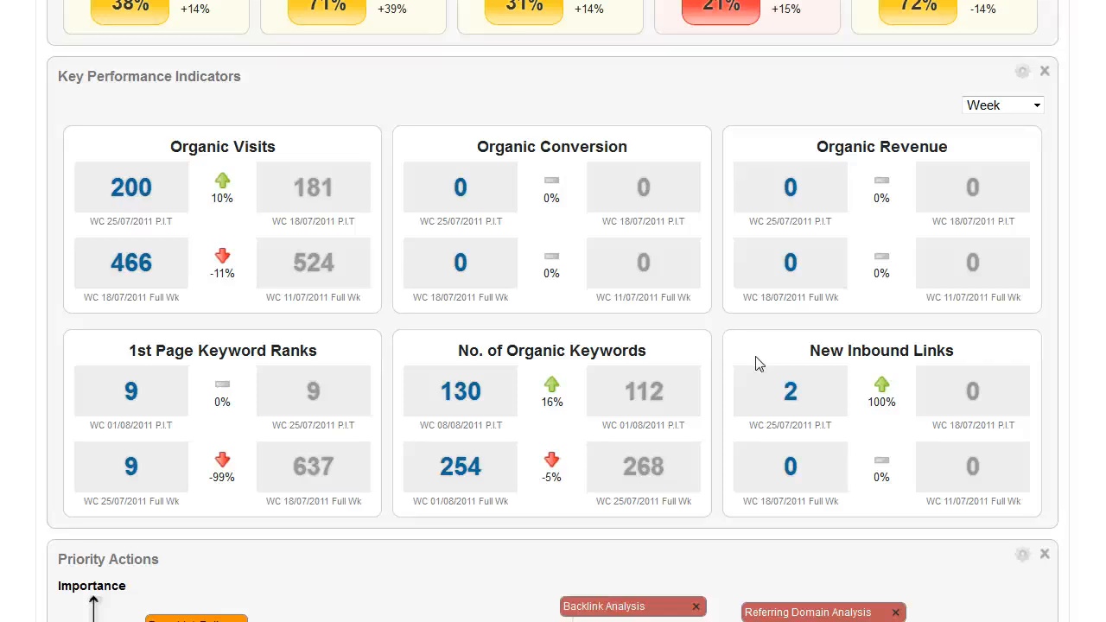
{"action": "scroll", "scroll_direction": "down", "scroll_amount": 3}
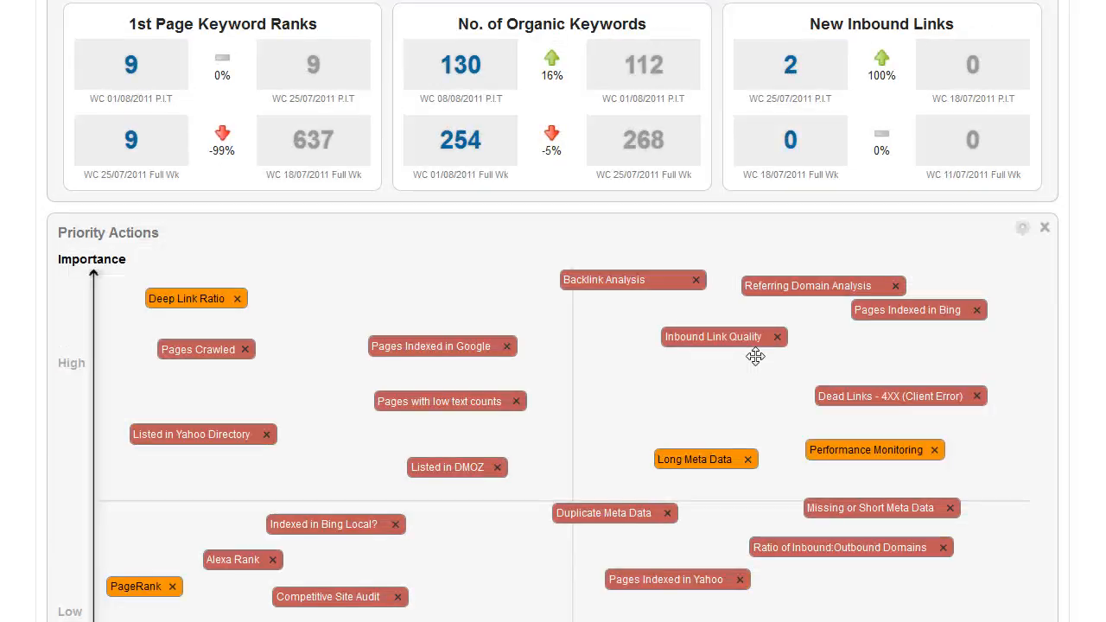
Remove the domains-ratio action and drag Long Meta Data, Backlink Analysis and Performance Monitoring lower on the chart
{"action": "scroll", "scroll_direction": "down", "scroll_amount": 3}
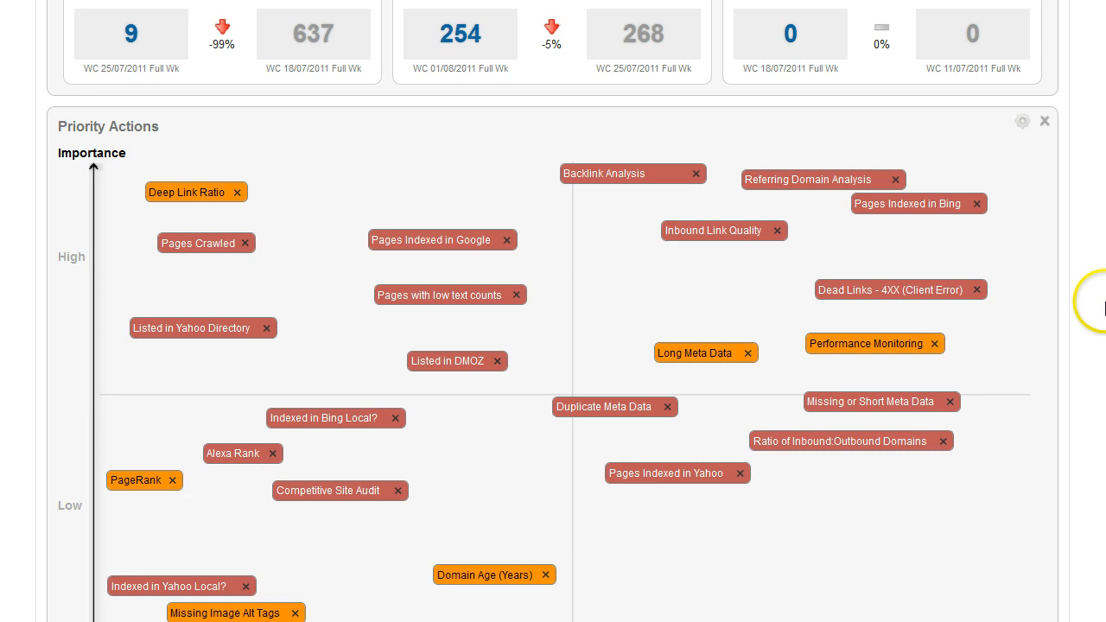
{"action": "scroll", "scroll_direction": "down", "scroll_amount": 3}
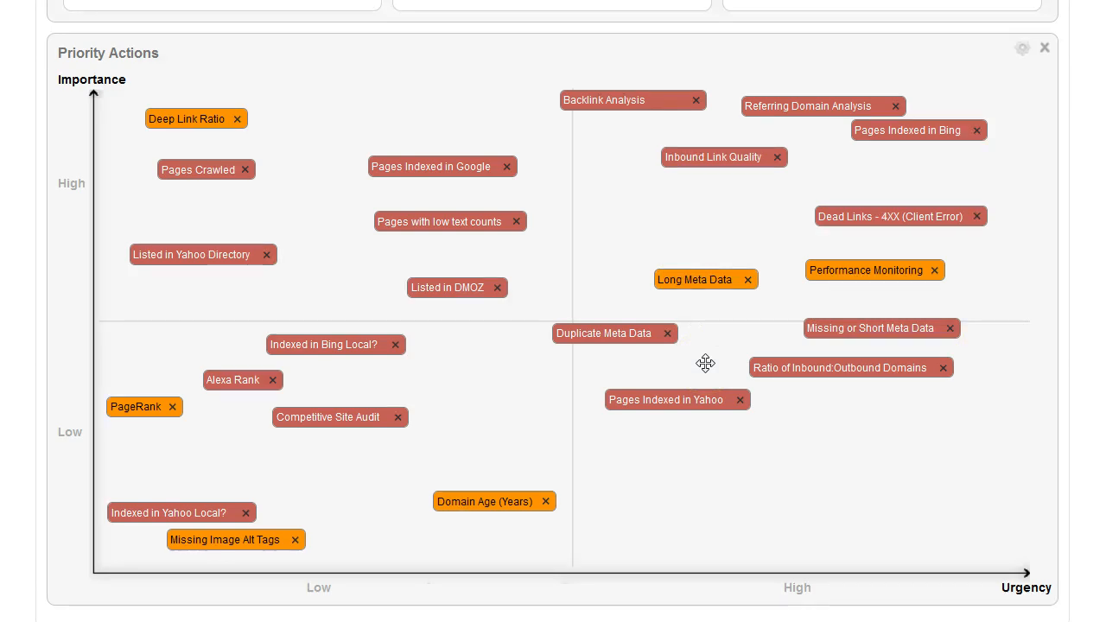
{"action": "mouse_move", "coordinate": [73, 425]}
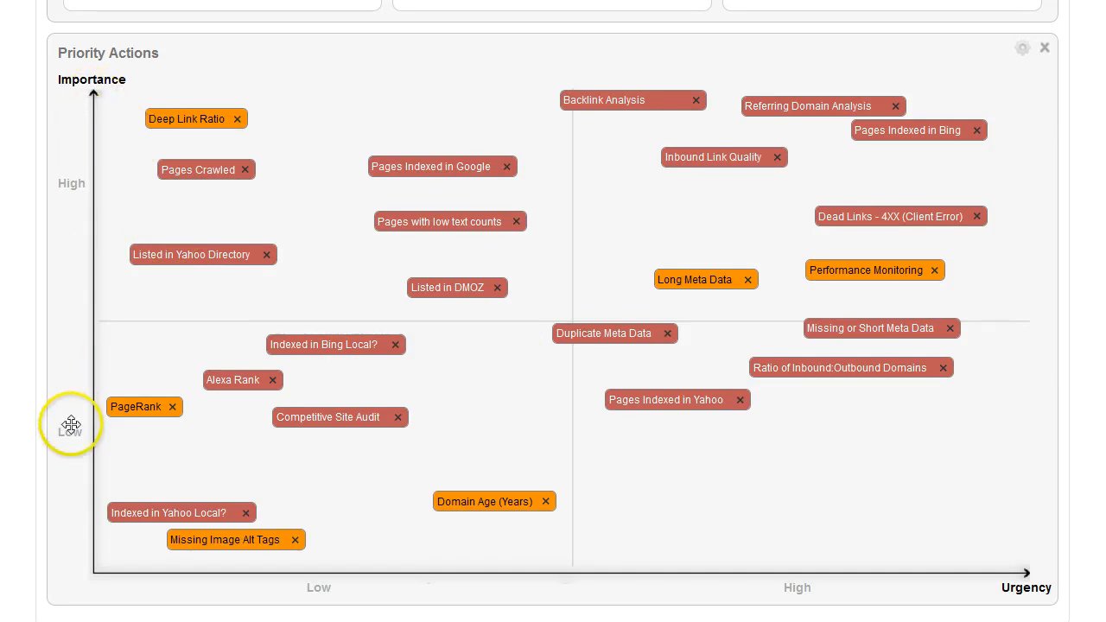
{"action": "mouse_move", "coordinate": [412, 564]}
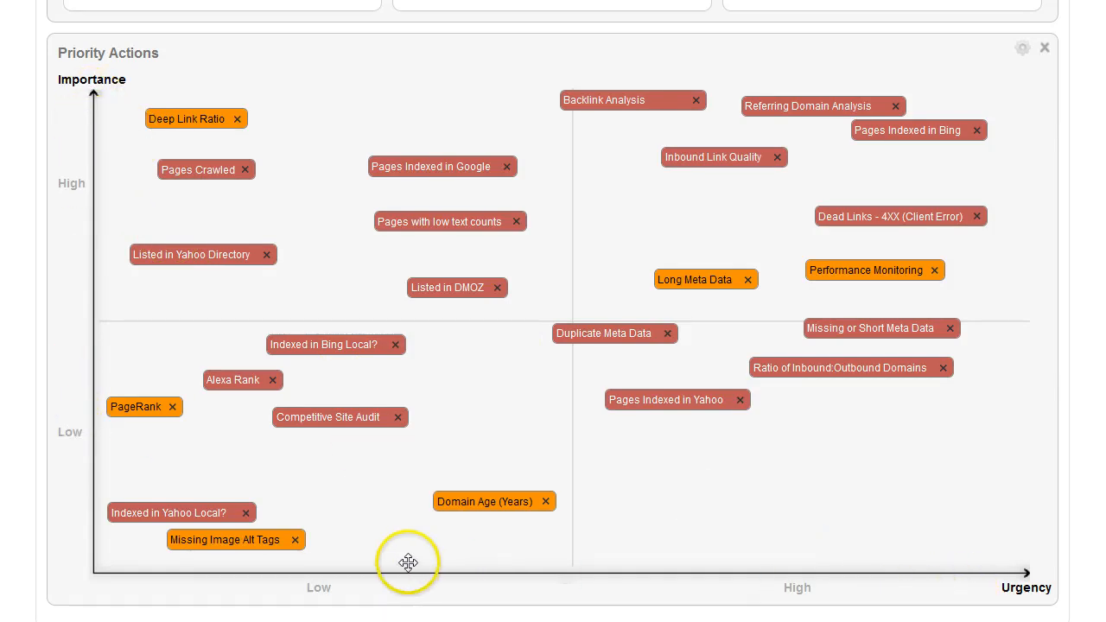
{"action": "mouse_move", "coordinate": [944, 368]}
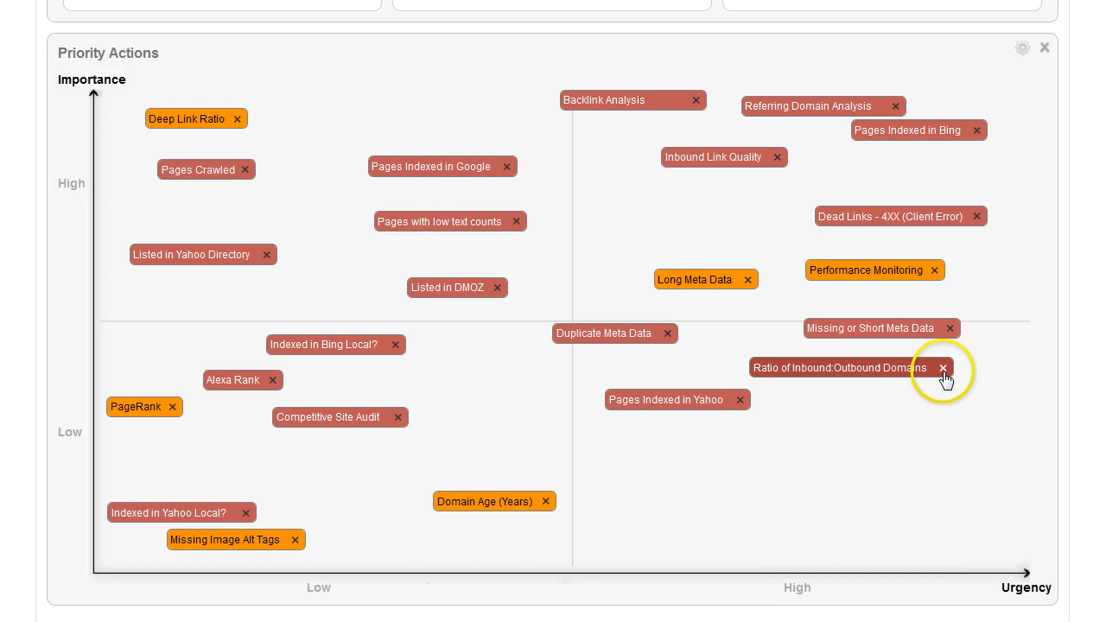
{"action": "left_click", "coordinate": [942, 368]}
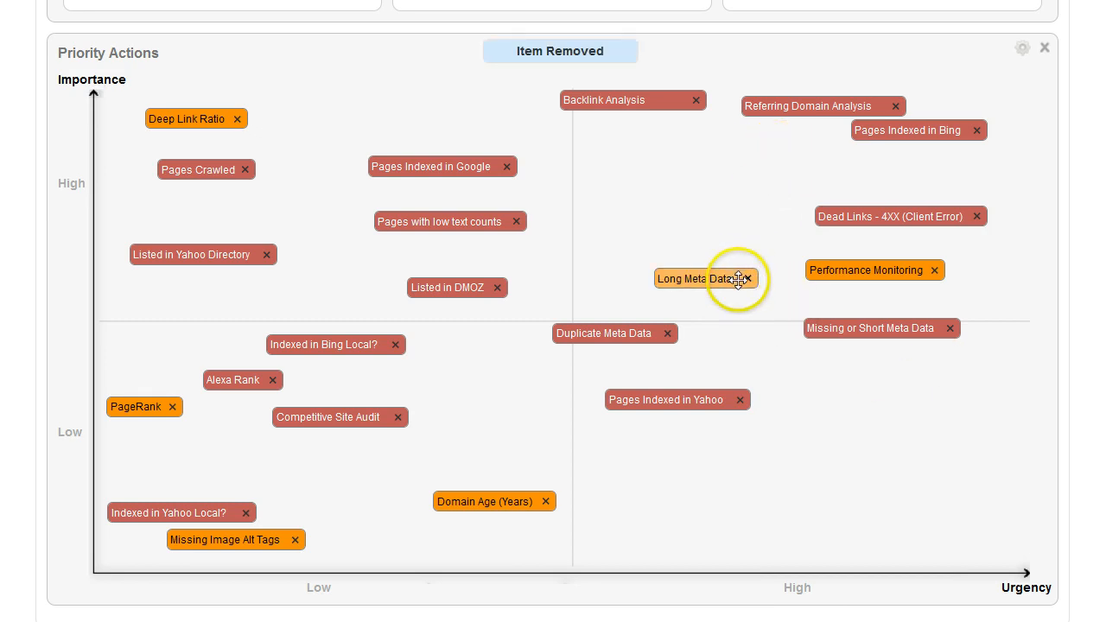
{"action": "left_click_drag", "start_coordinate": [695, 279], "coordinate": [372, 484]}
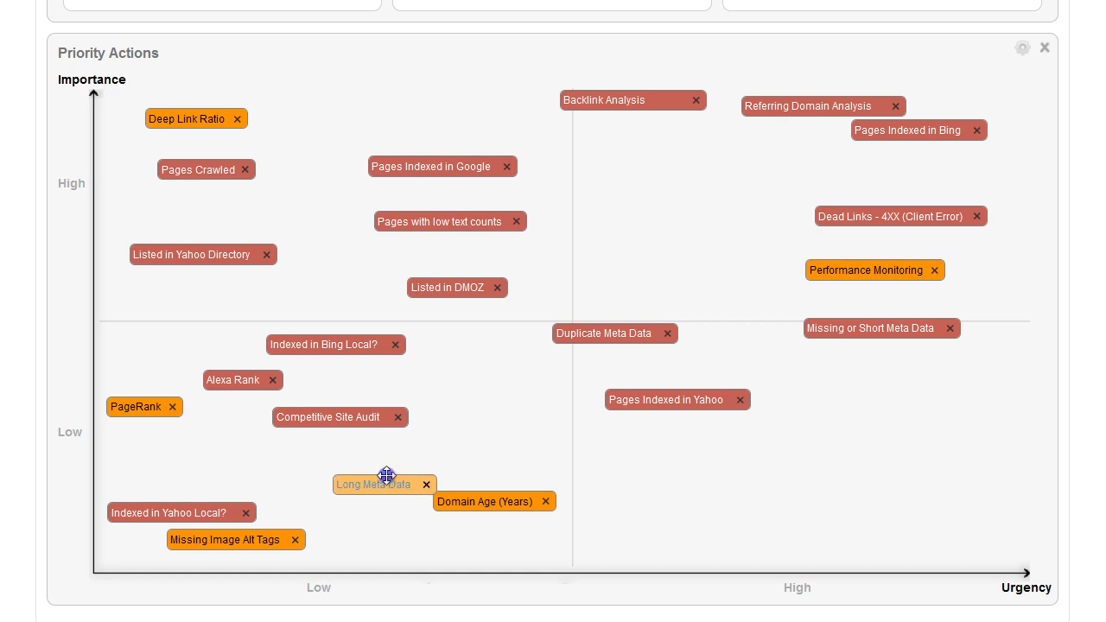
{"action": "left_click_drag", "start_coordinate": [605, 98], "coordinate": [739, 501]}
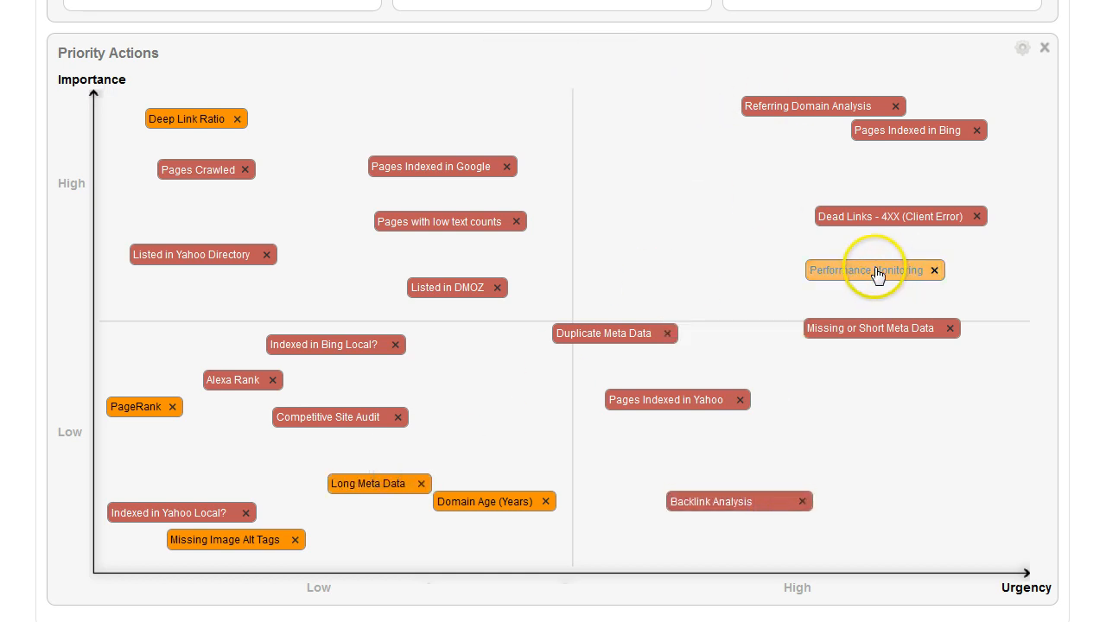
{"action": "left_click_drag", "start_coordinate": [866, 270], "coordinate": [898, 473]}
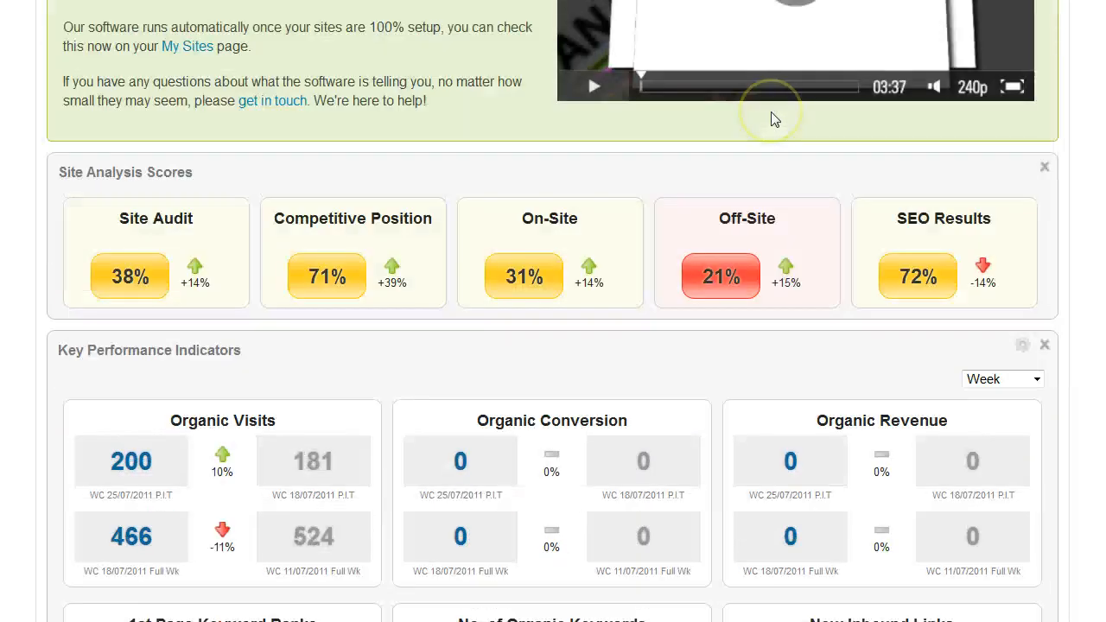
Go to the Site Audit overview showing Configure Website Analytics Software passed at 100%
{"action": "left_click", "coordinate": [491, 14]}
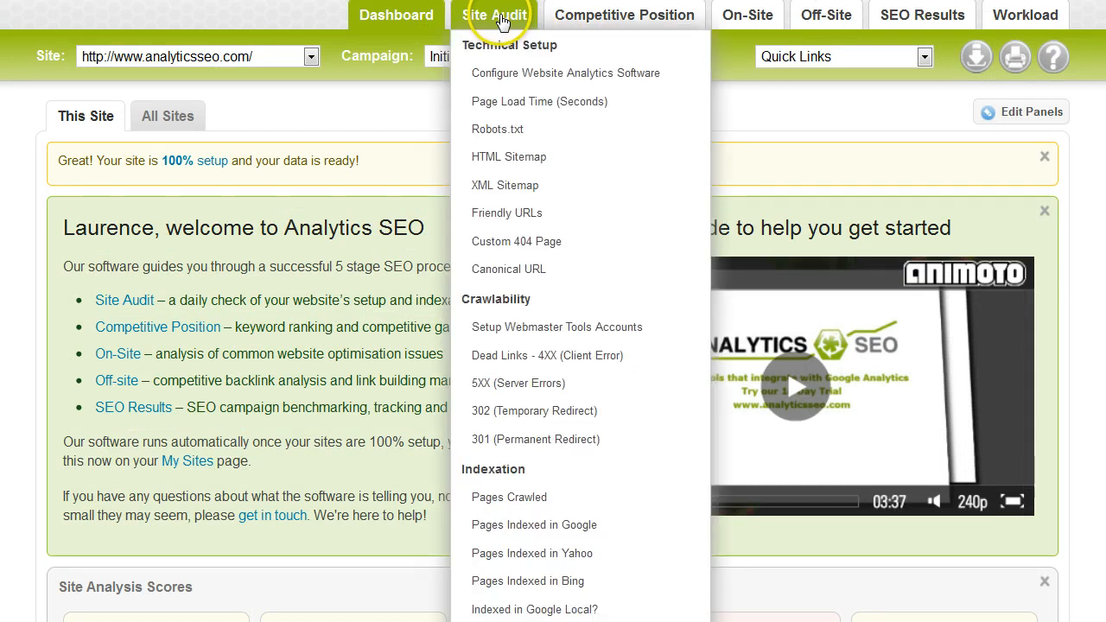
{"action": "mouse_move", "coordinate": [491, 14]}
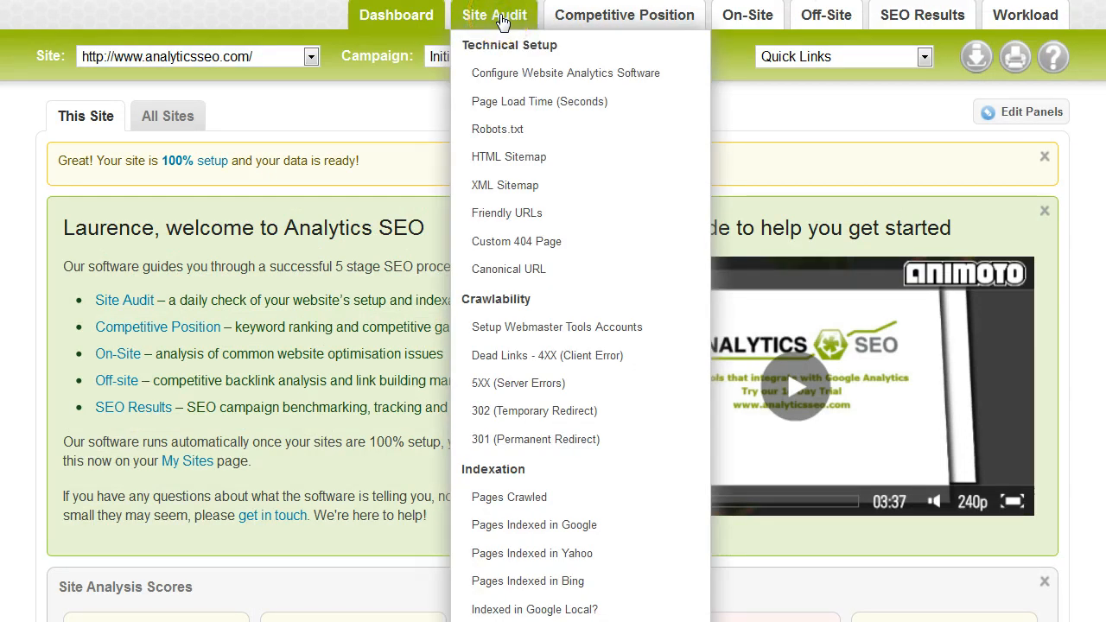
{"action": "left_click", "coordinate": [498, 14]}
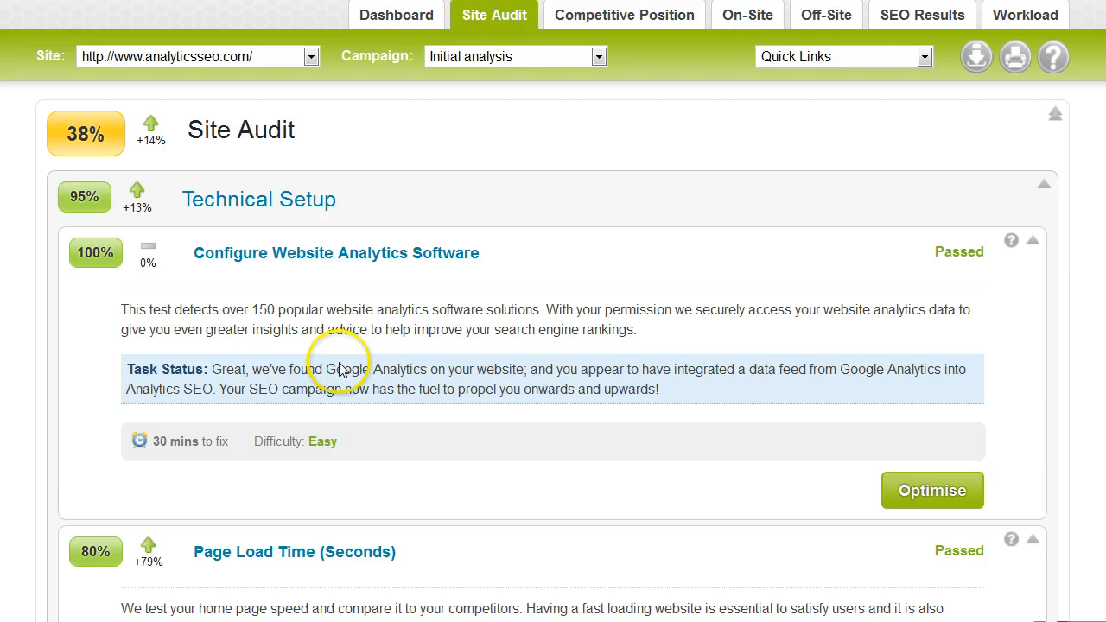
{"action": "mouse_move", "coordinate": [130, 285]}
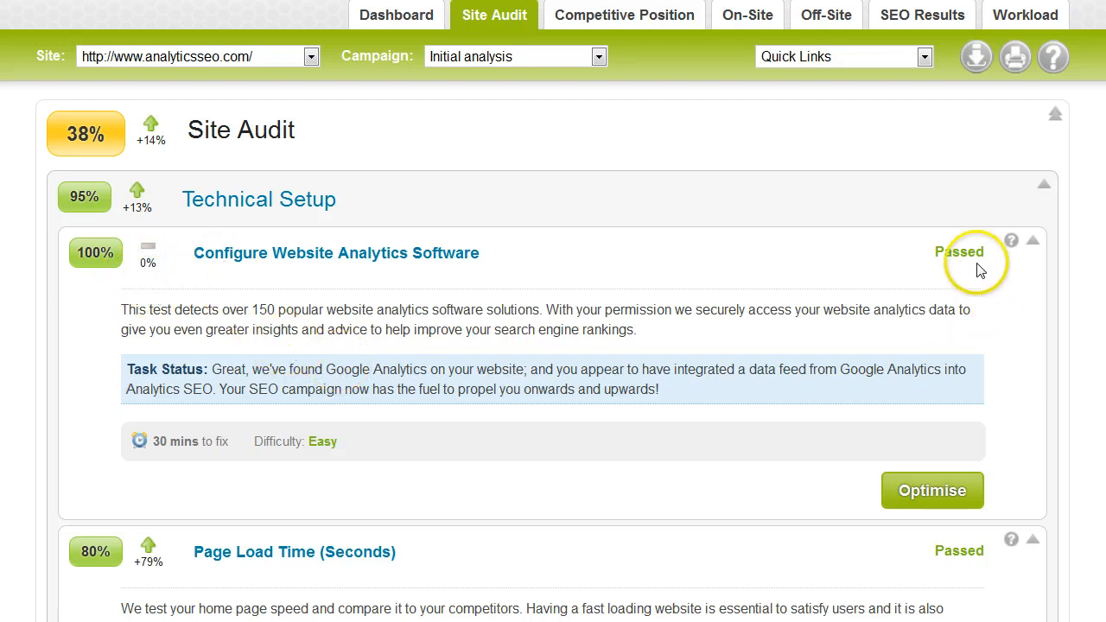
{"action": "mouse_move", "coordinate": [961, 267]}
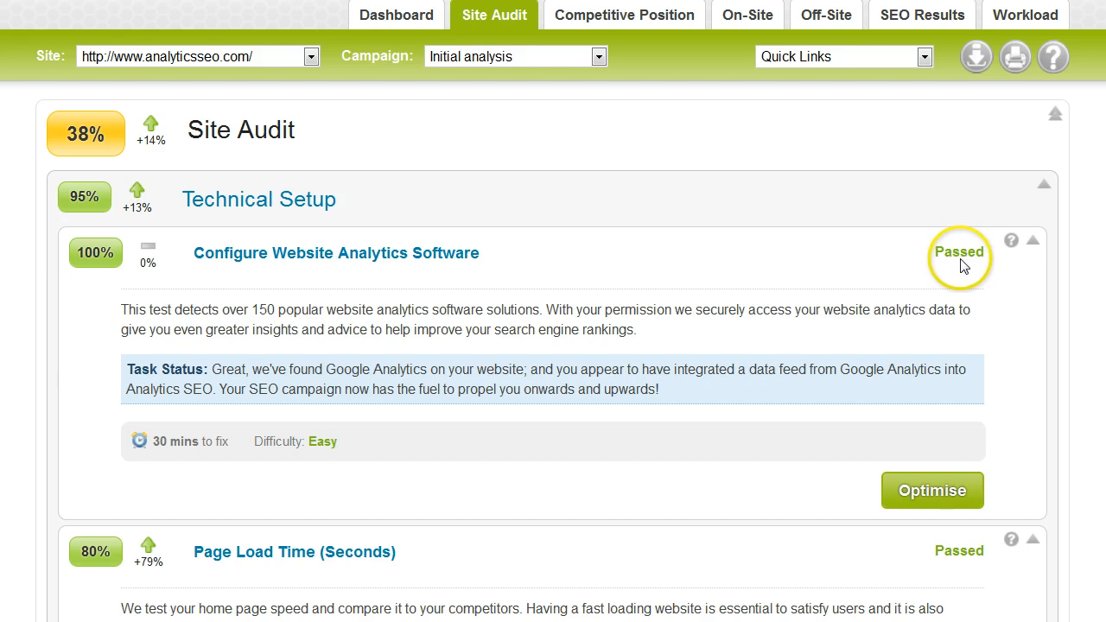
{"action": "mouse_move", "coordinate": [999, 253]}
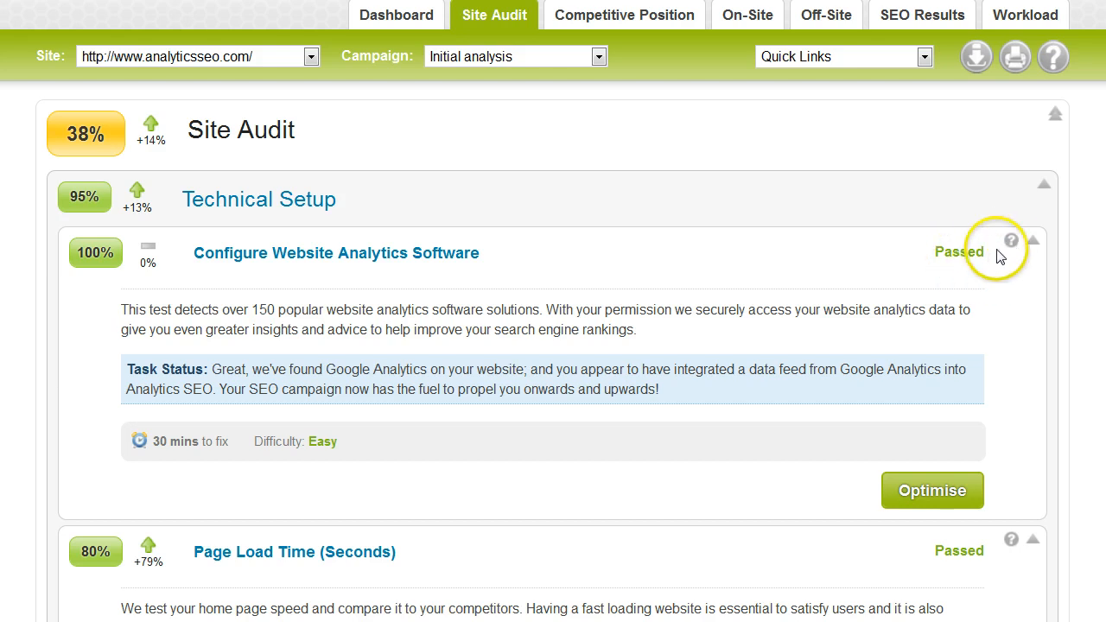
{"action": "left_click", "coordinate": [1010, 240]}
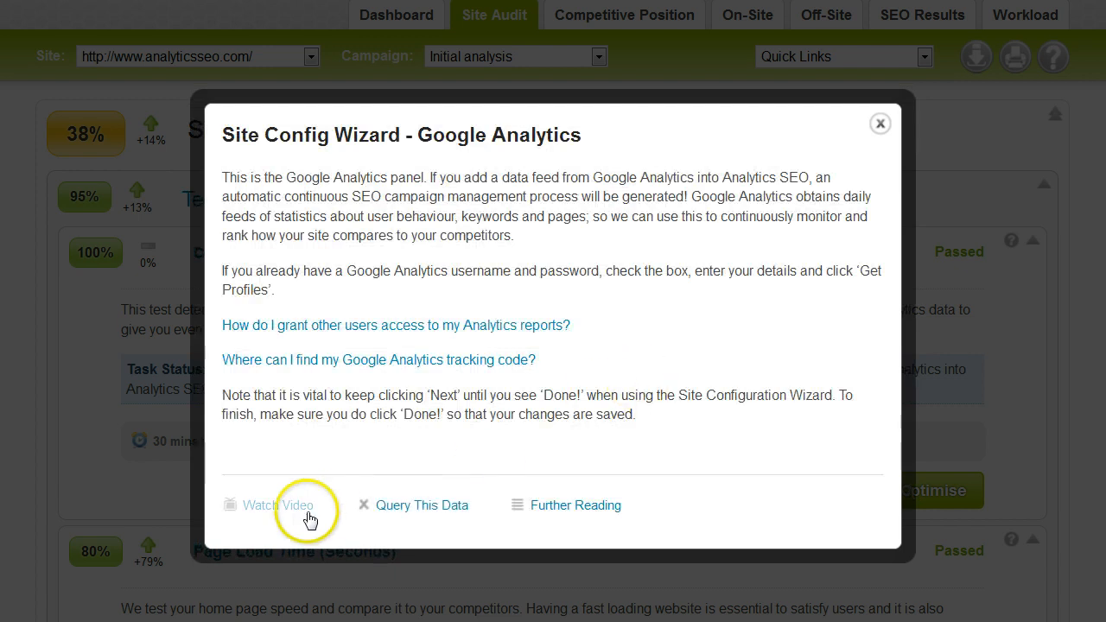
{"action": "mouse_move", "coordinate": [289, 520]}
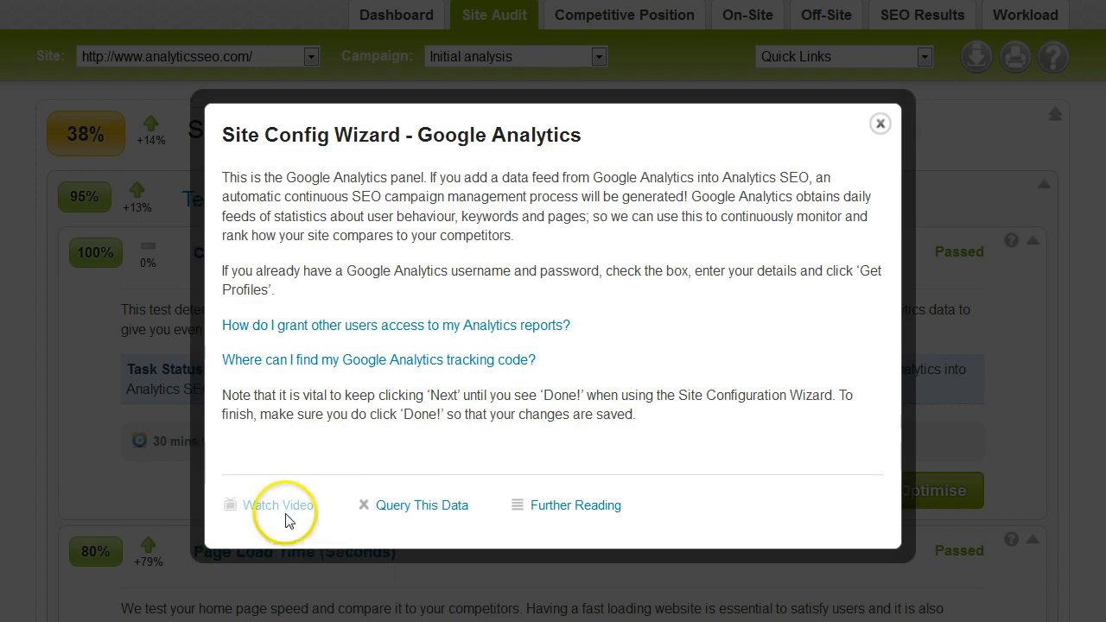
{"action": "mouse_move", "coordinate": [437, 529]}
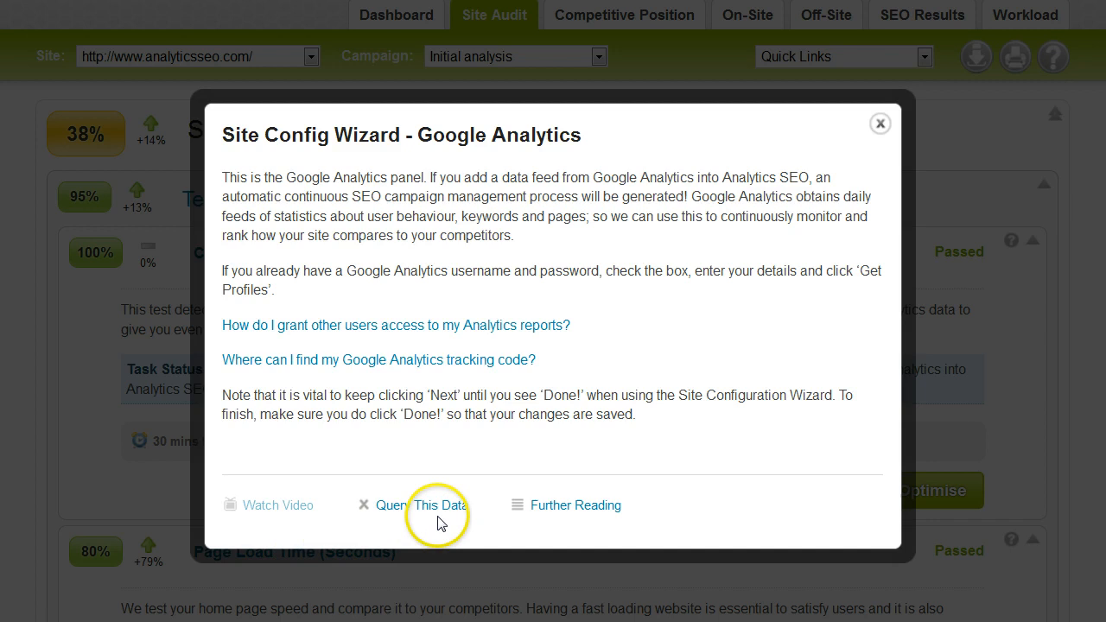
{"action": "mouse_move", "coordinate": [432, 518]}
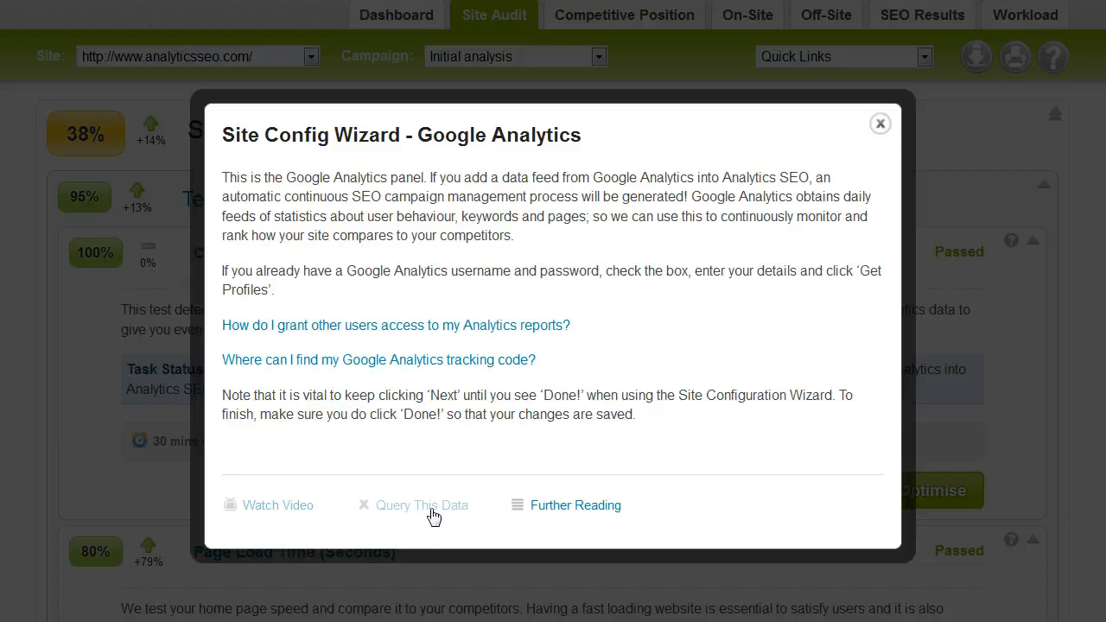
{"action": "mouse_move", "coordinate": [880, 124]}
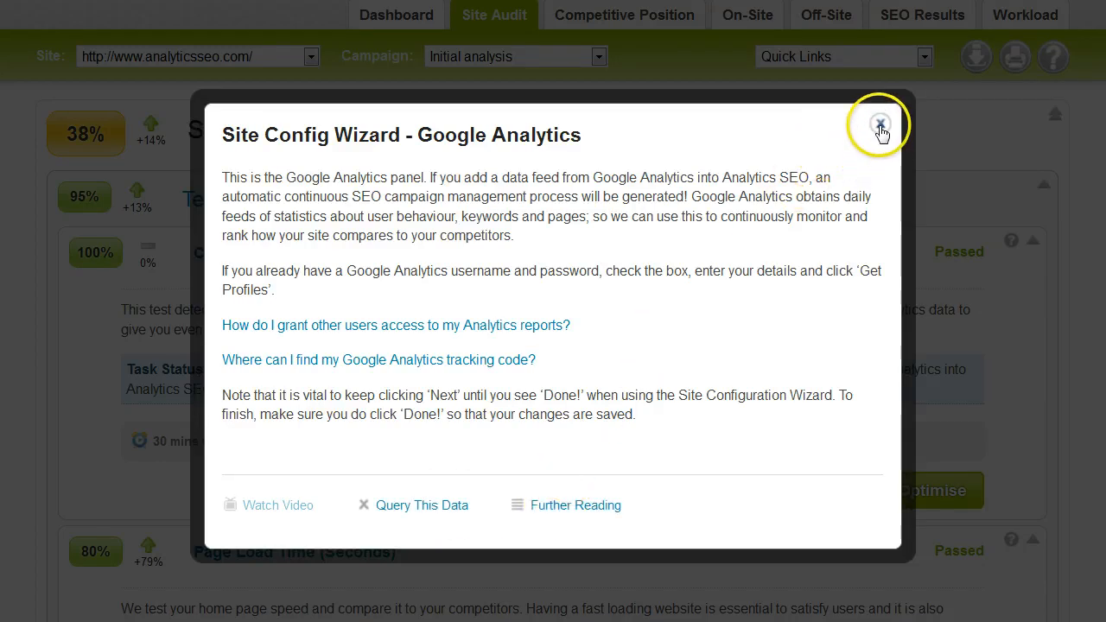
{"action": "left_click", "coordinate": [880, 125]}
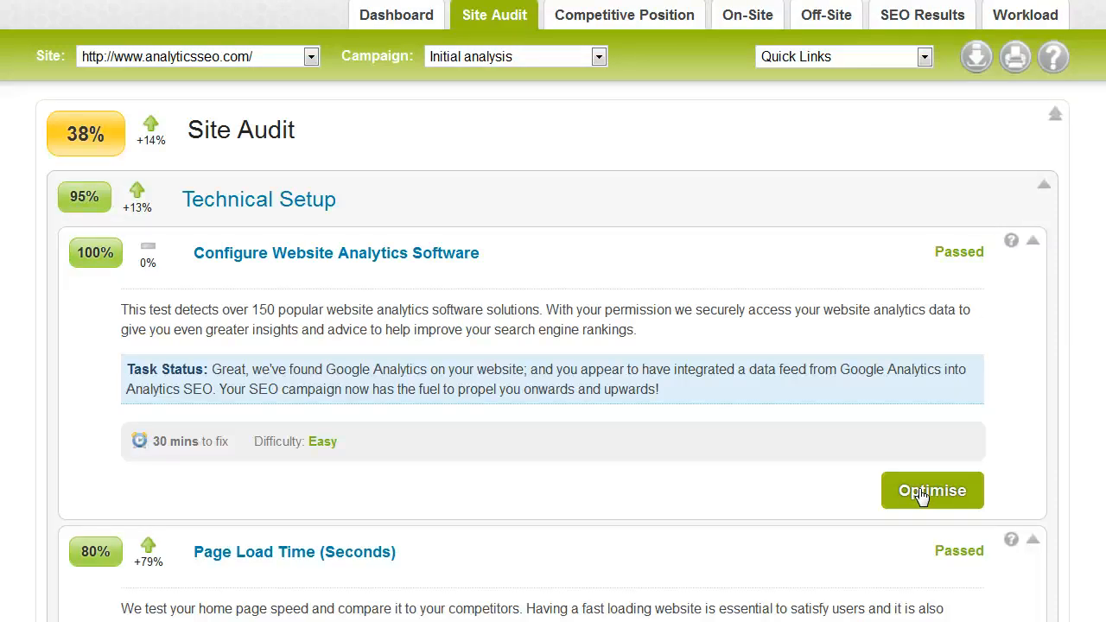
{"action": "left_click", "coordinate": [931, 491]}
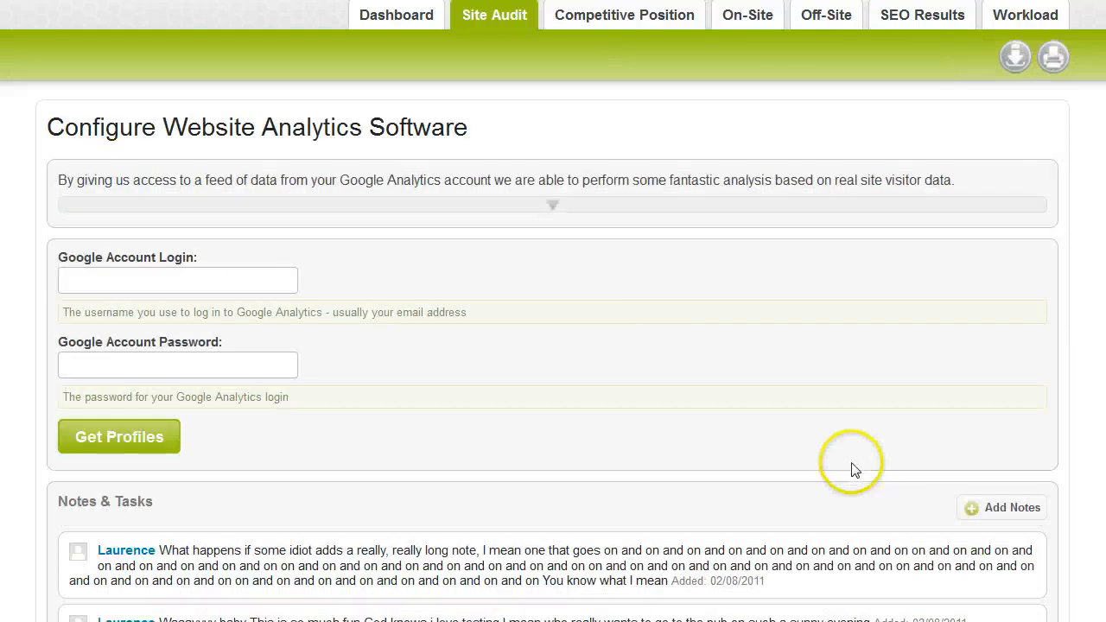
{"action": "mouse_move", "coordinate": [550, 207]}
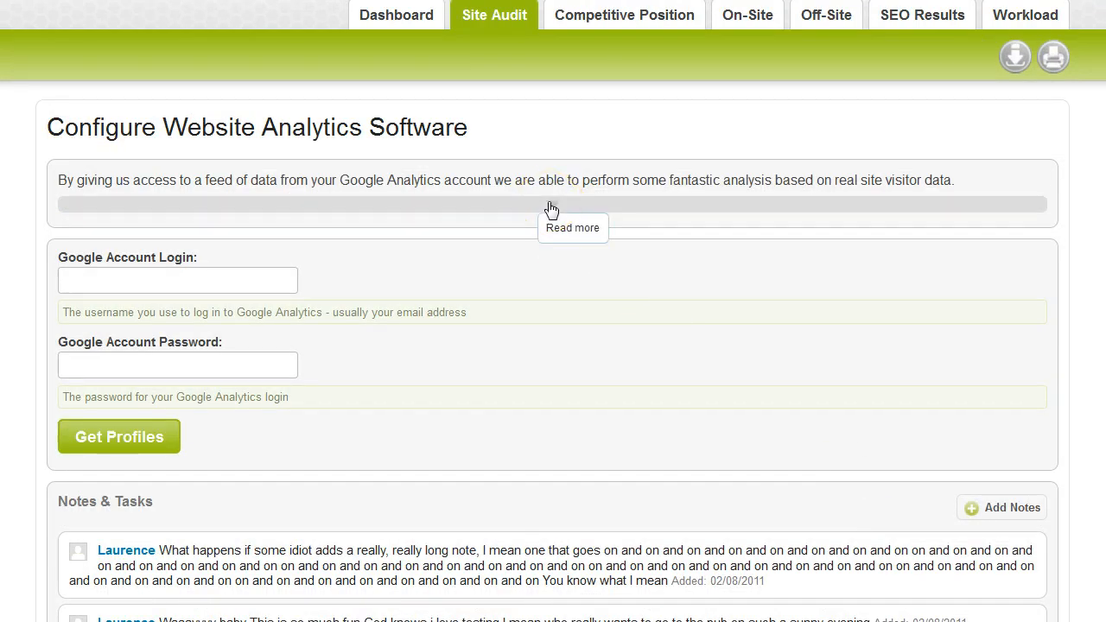
{"action": "left_click", "coordinate": [573, 228]}
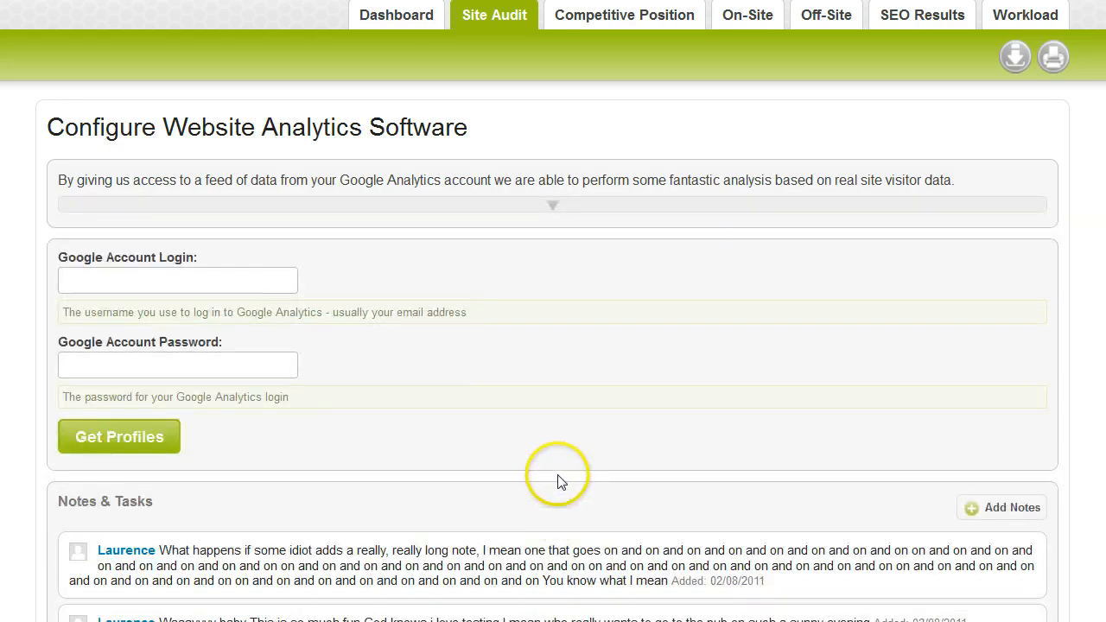
{"action": "scroll", "scroll_direction": "down", "scroll_amount": 3}
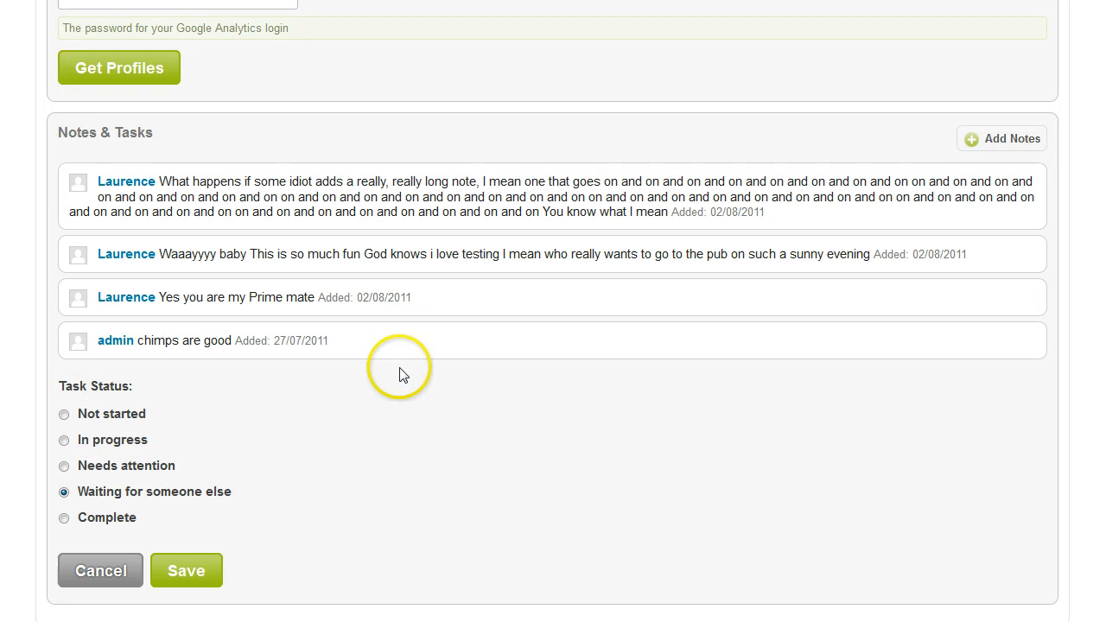
{"action": "mouse_move", "coordinate": [90, 539]}
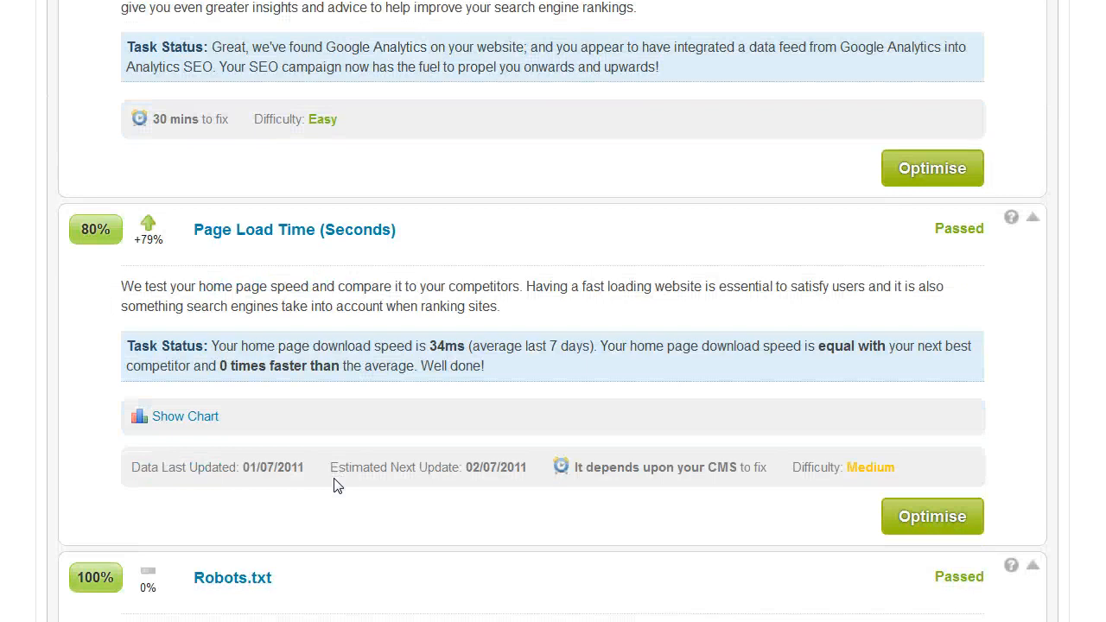
Show the Page Load Time trend chart and hide the websitegrader, seobook and soloseo lines
{"action": "scroll", "scroll_direction": "down", "scroll_amount": 3}
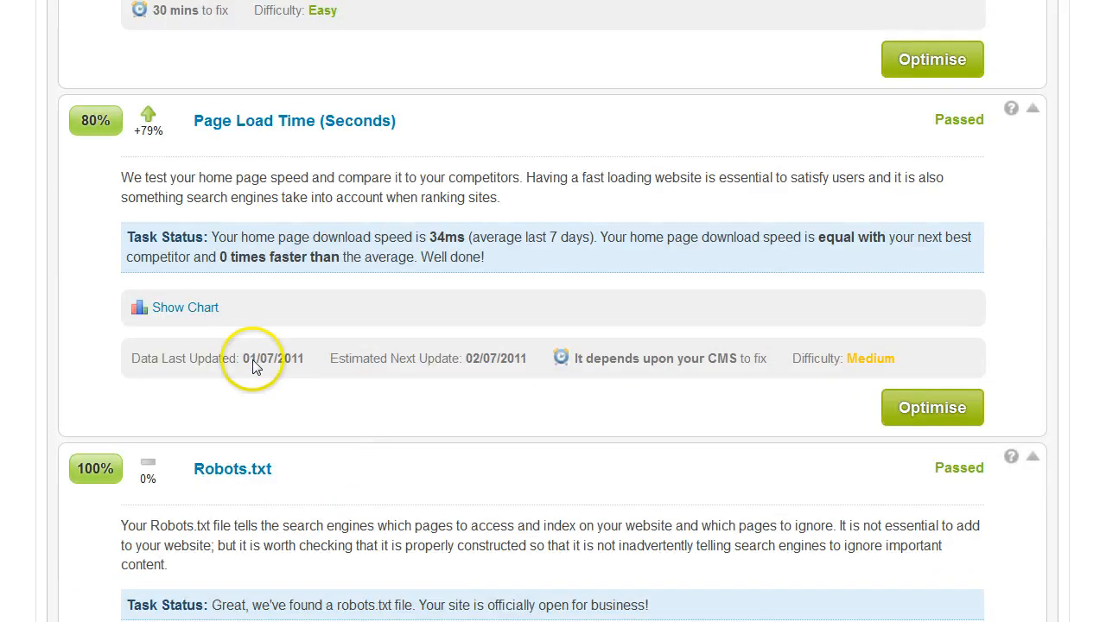
{"action": "mouse_move", "coordinate": [197, 314]}
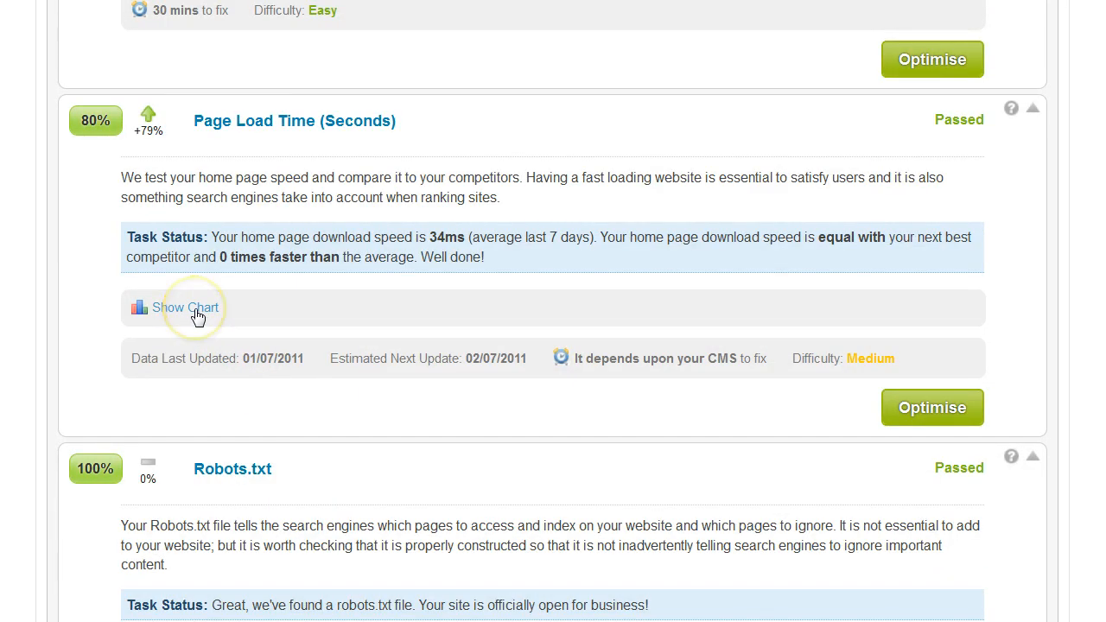
{"action": "left_click", "coordinate": [183, 308]}
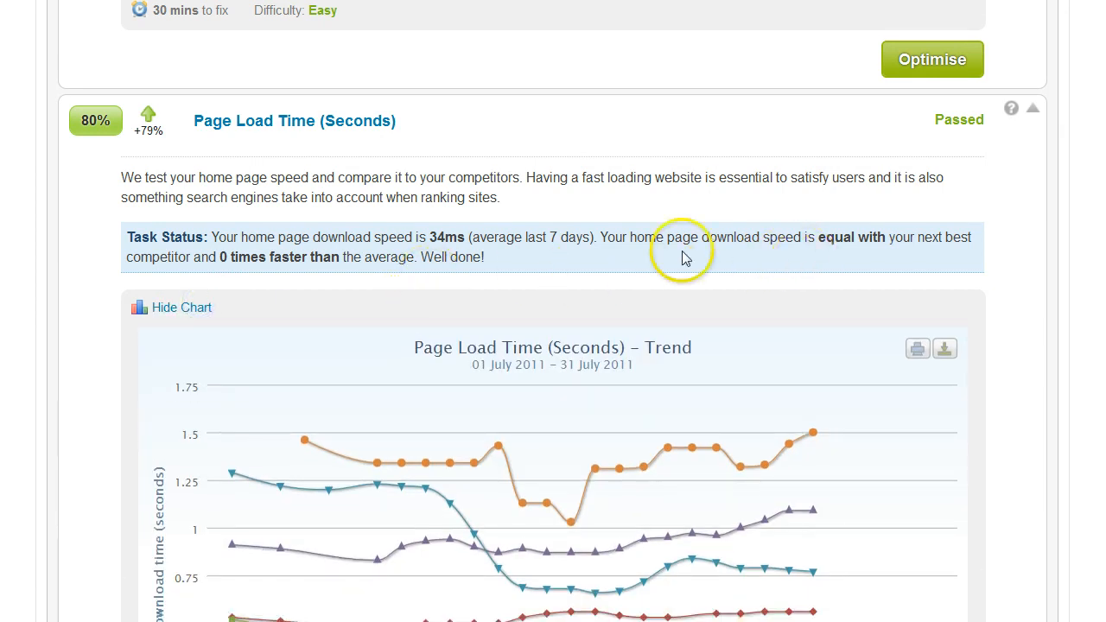
{"action": "scroll", "scroll_direction": "down", "scroll_amount": 3}
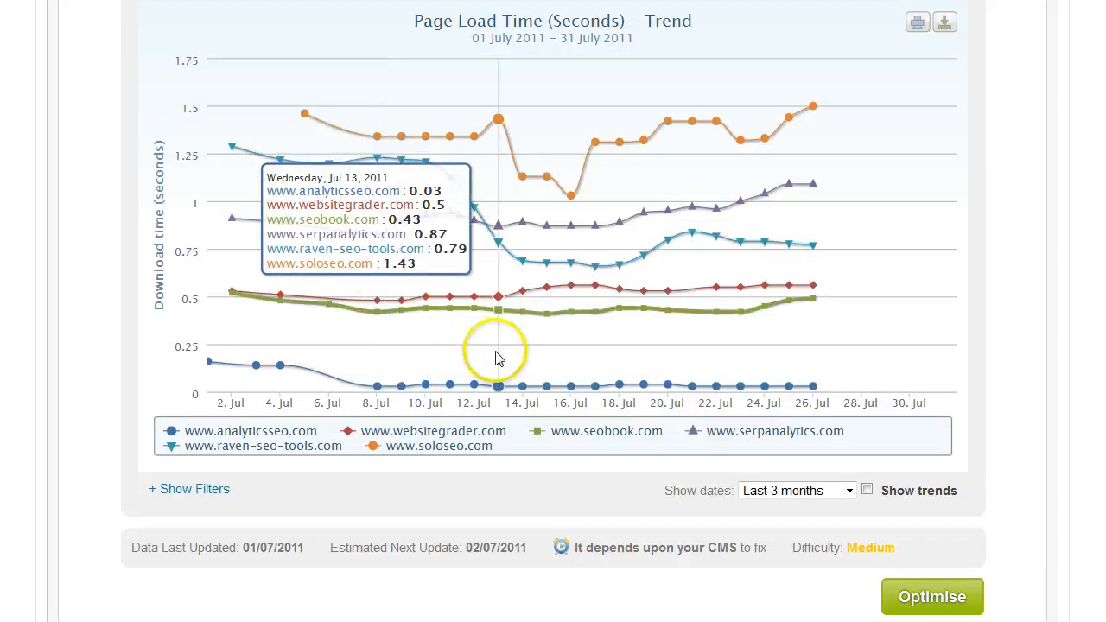
{"action": "left_click", "coordinate": [867, 491]}
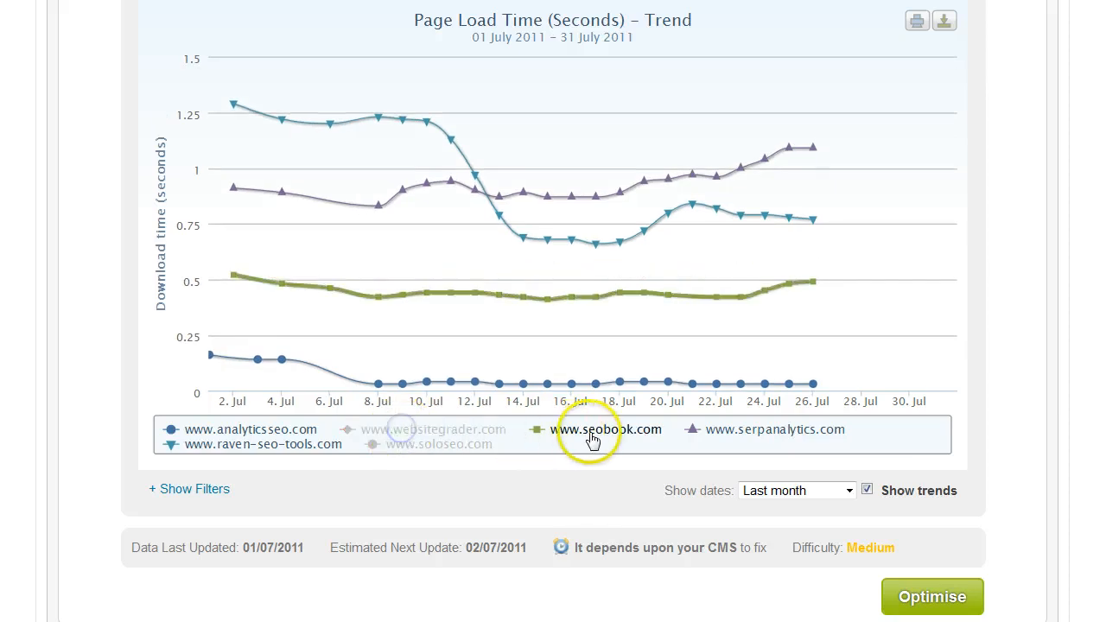
{"action": "left_click", "coordinate": [608, 429]}
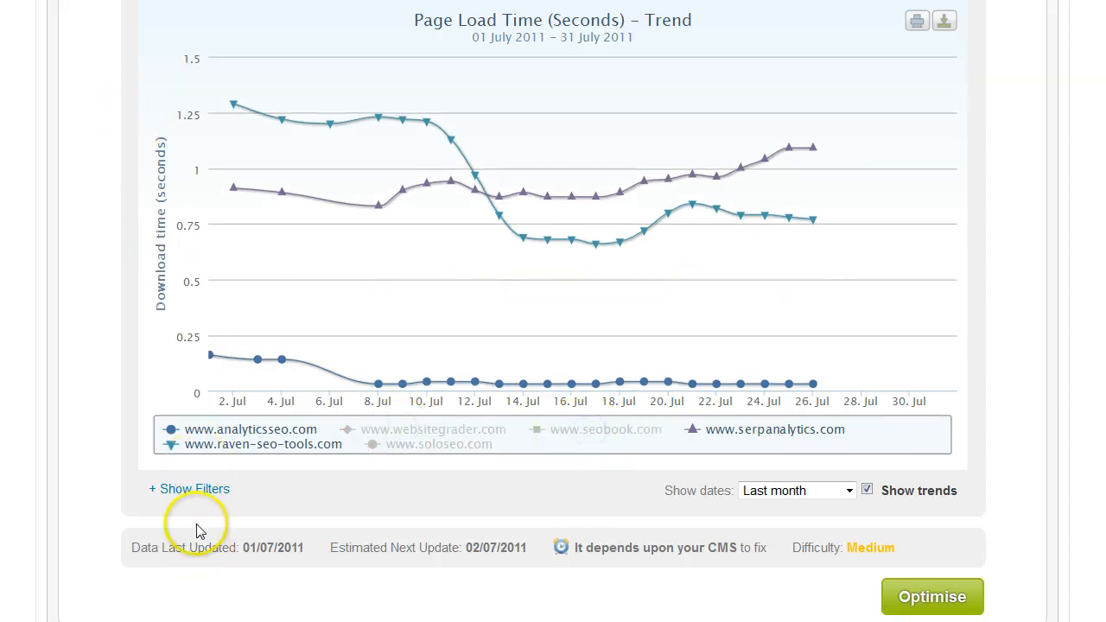
{"action": "left_click", "coordinate": [190, 489]}
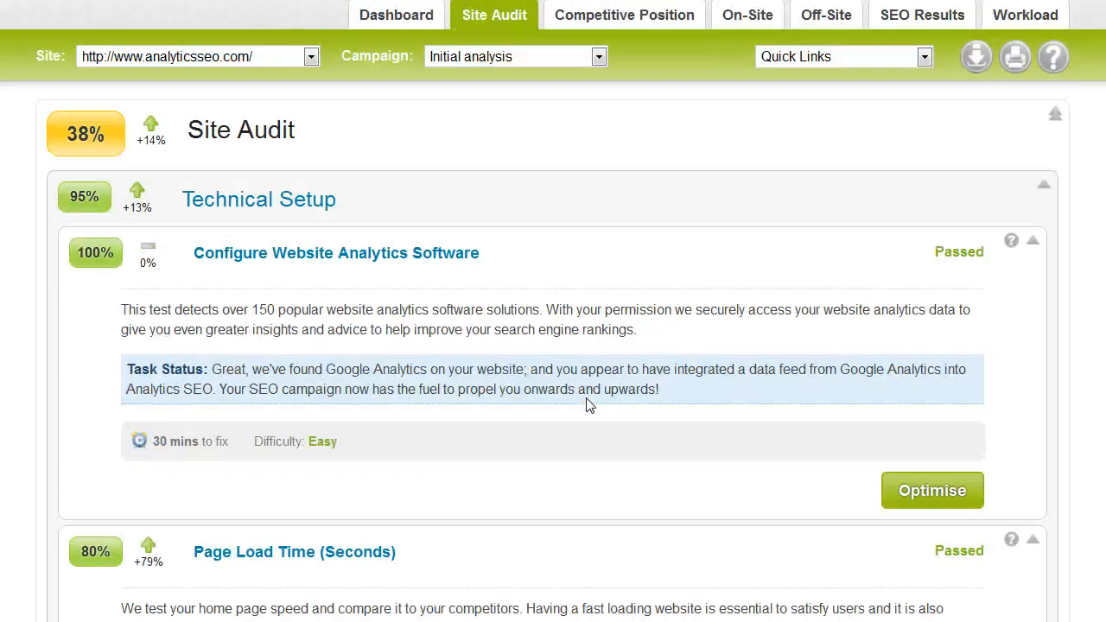
Show the Competitive Position Monitored Keywords table filtered to Google.co.uk results
{"action": "left_click", "coordinate": [626, 14]}
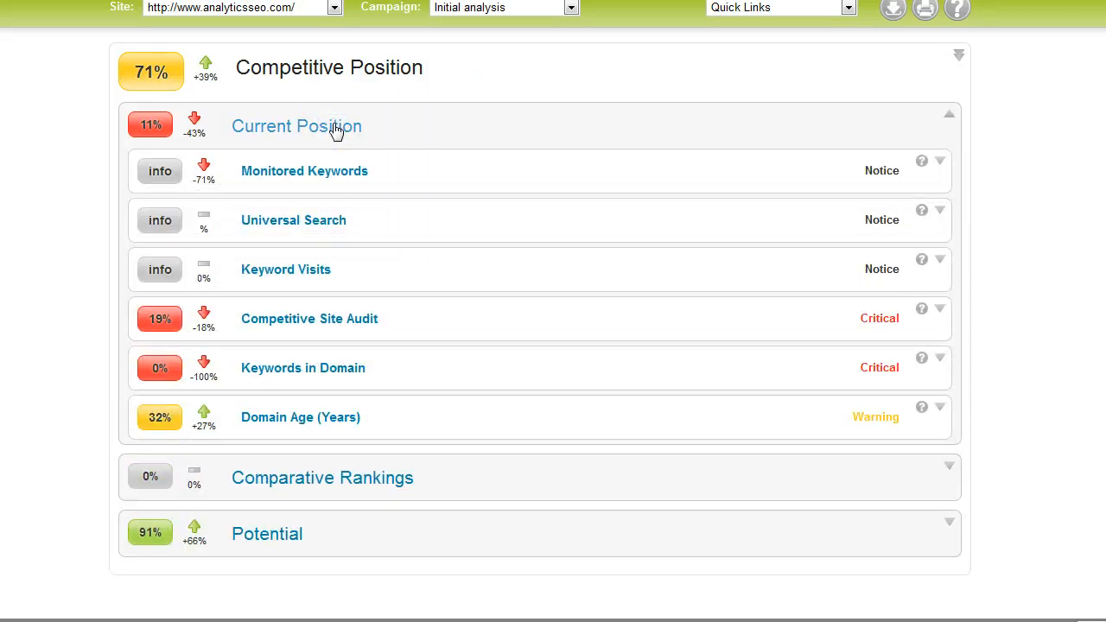
{"action": "mouse_move", "coordinate": [335, 176]}
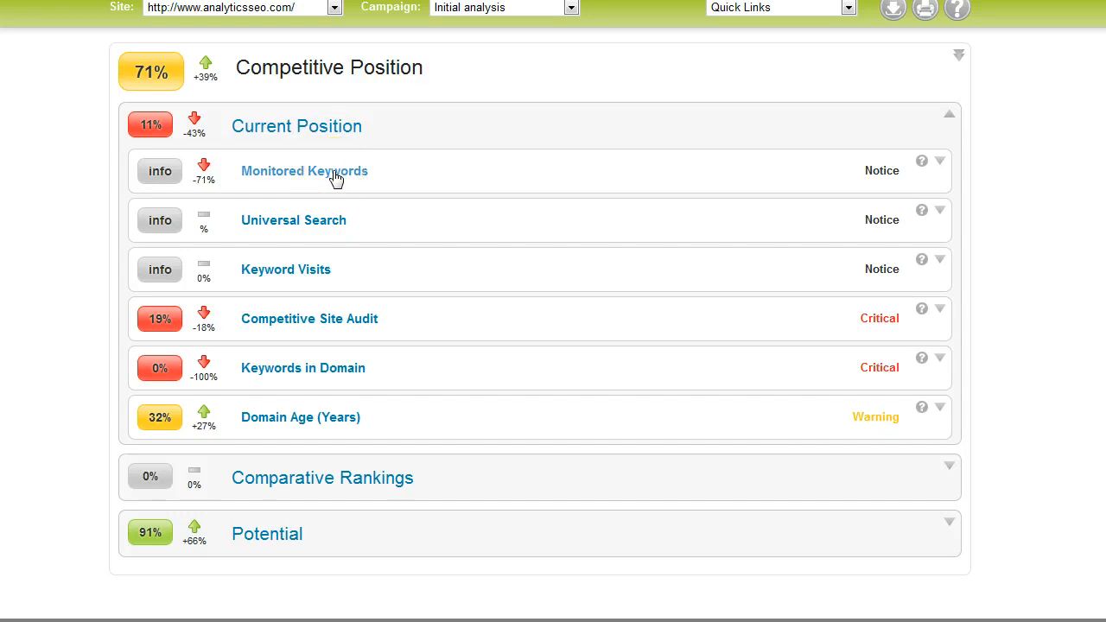
{"action": "left_click", "coordinate": [305, 171]}
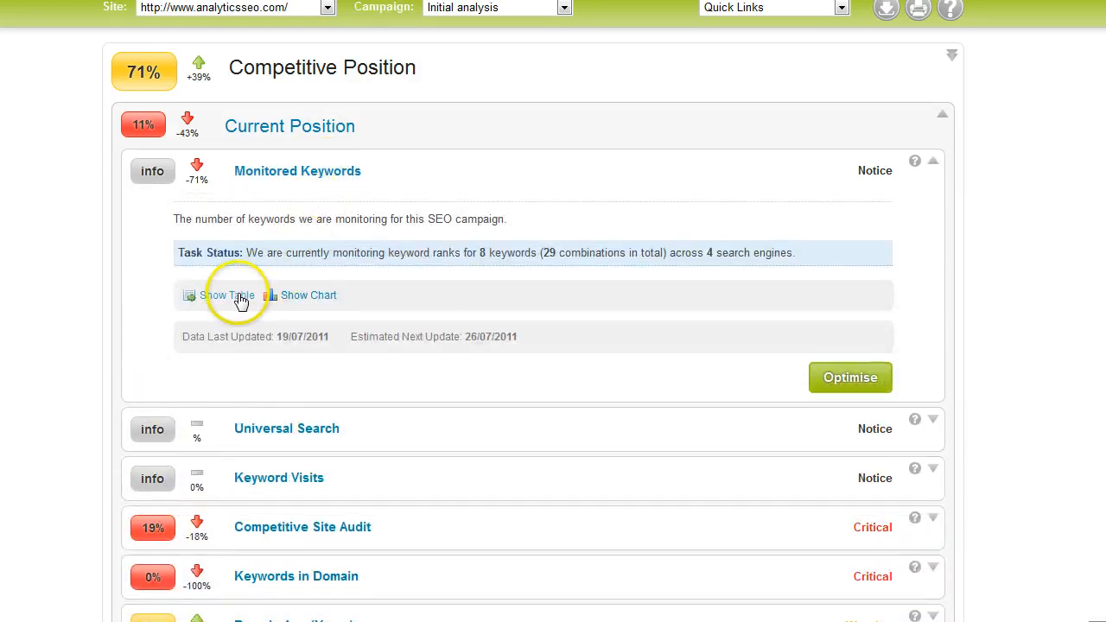
{"action": "left_click", "coordinate": [226, 294]}
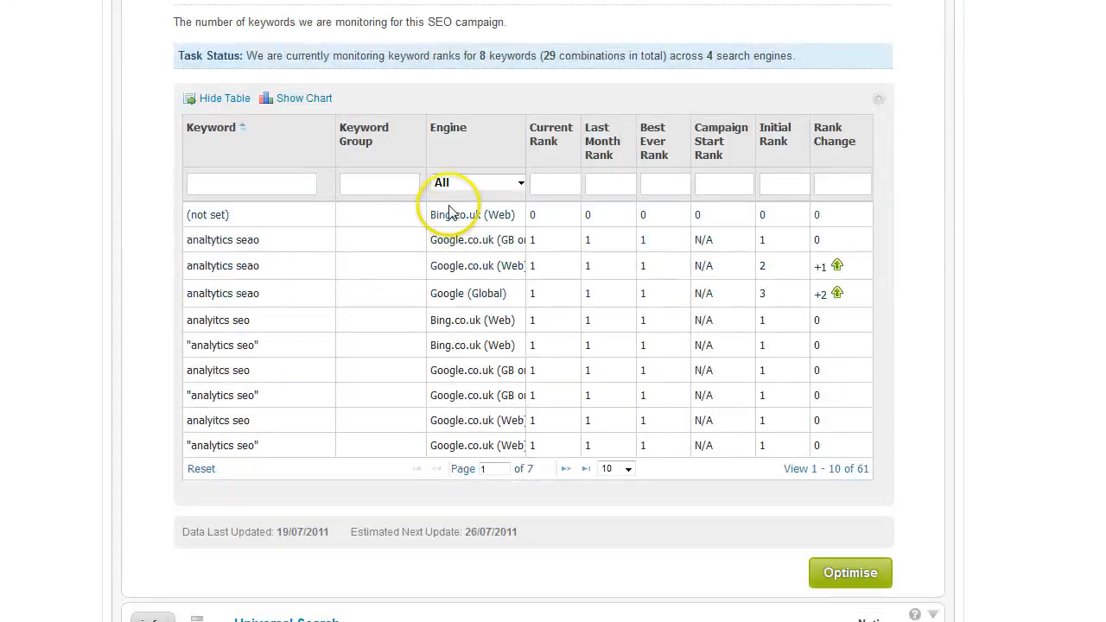
{"action": "left_click", "coordinate": [475, 184]}
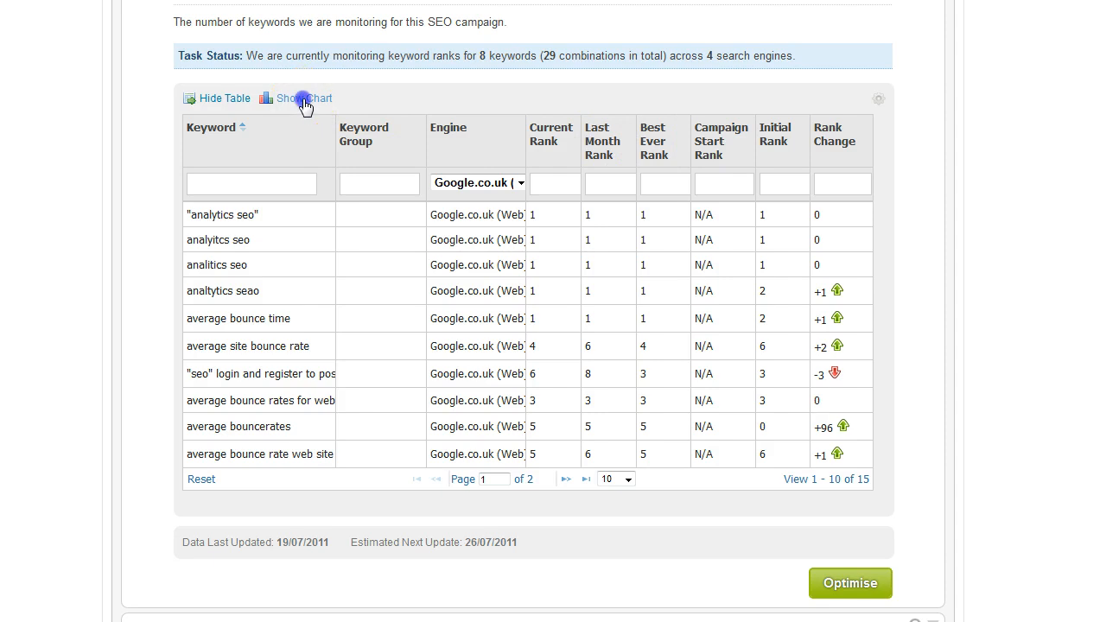
Scroll through the Google.co.uk keyword table down to the Monitored Keywords rank chart
{"action": "left_click", "coordinate": [301, 97]}
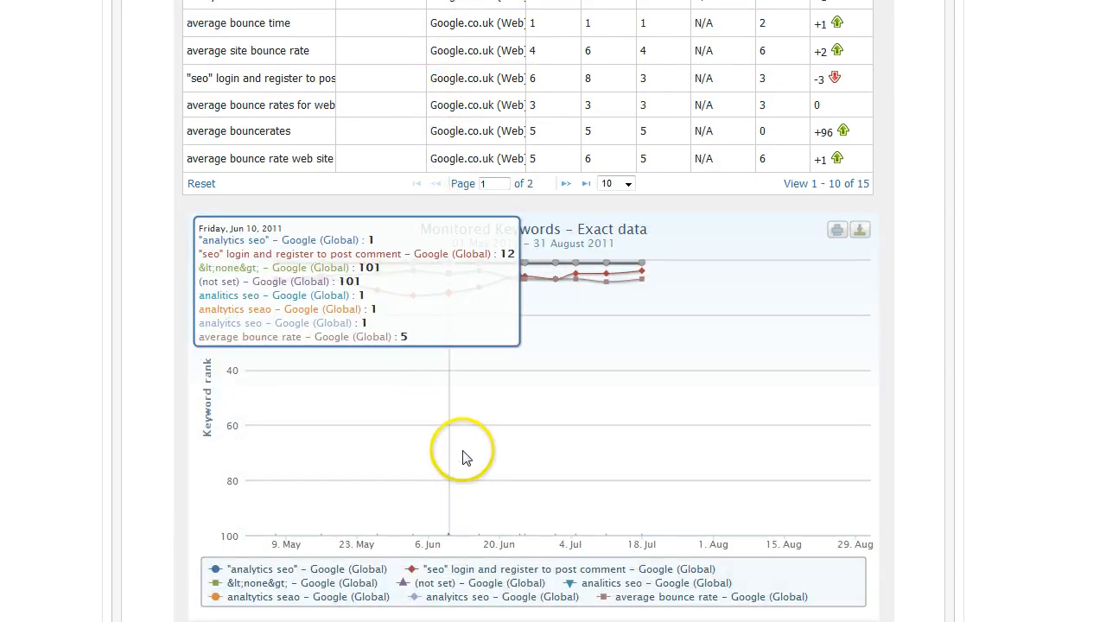
{"action": "scroll", "scroll_direction": "down", "scroll_amount": 3}
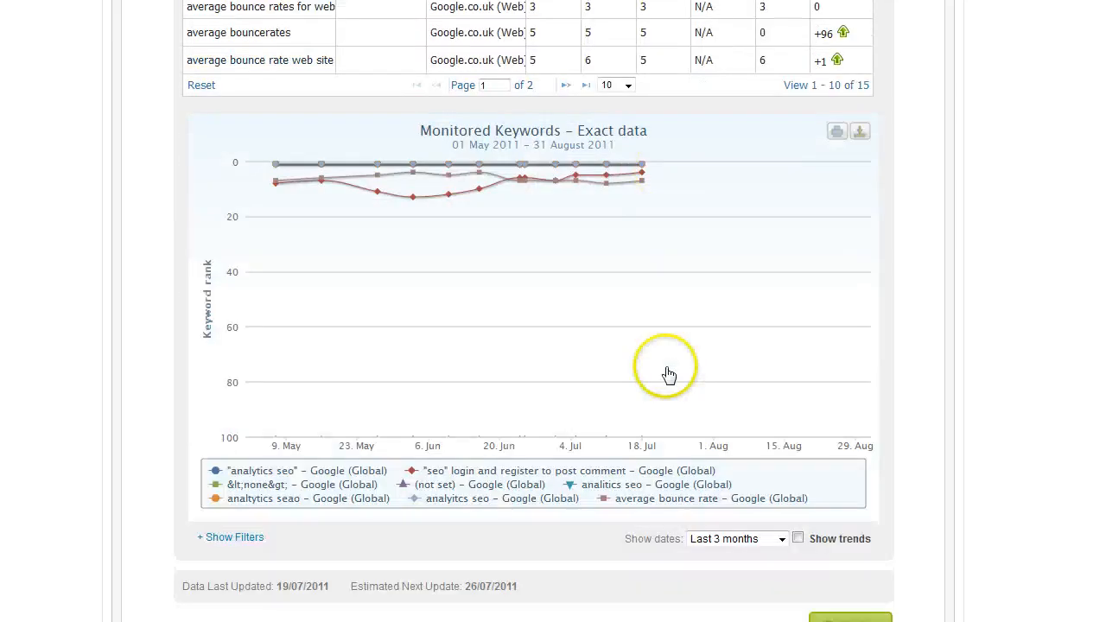
{"action": "scroll", "scroll_direction": "down", "scroll_amount": 3}
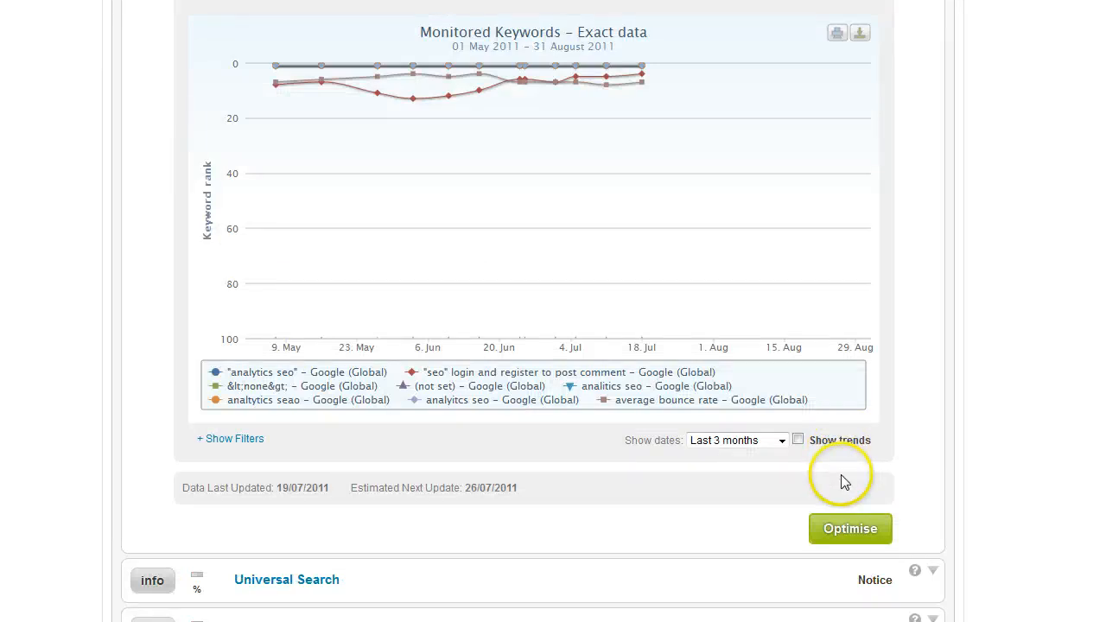
{"action": "mouse_move", "coordinate": [834, 527]}
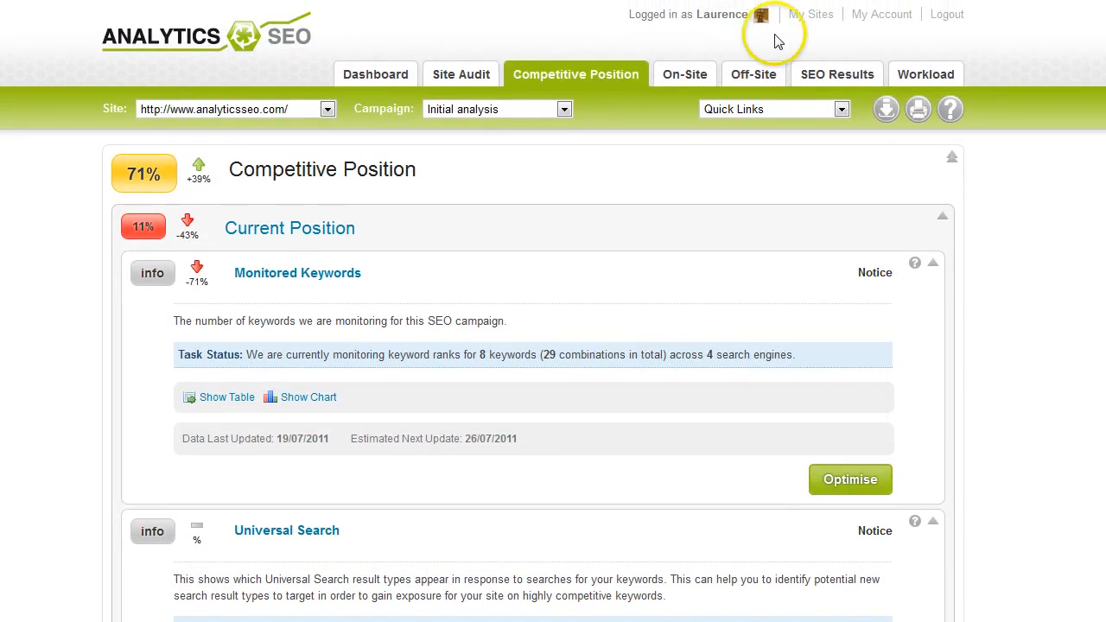
{"action": "mouse_move", "coordinate": [782, 93]}
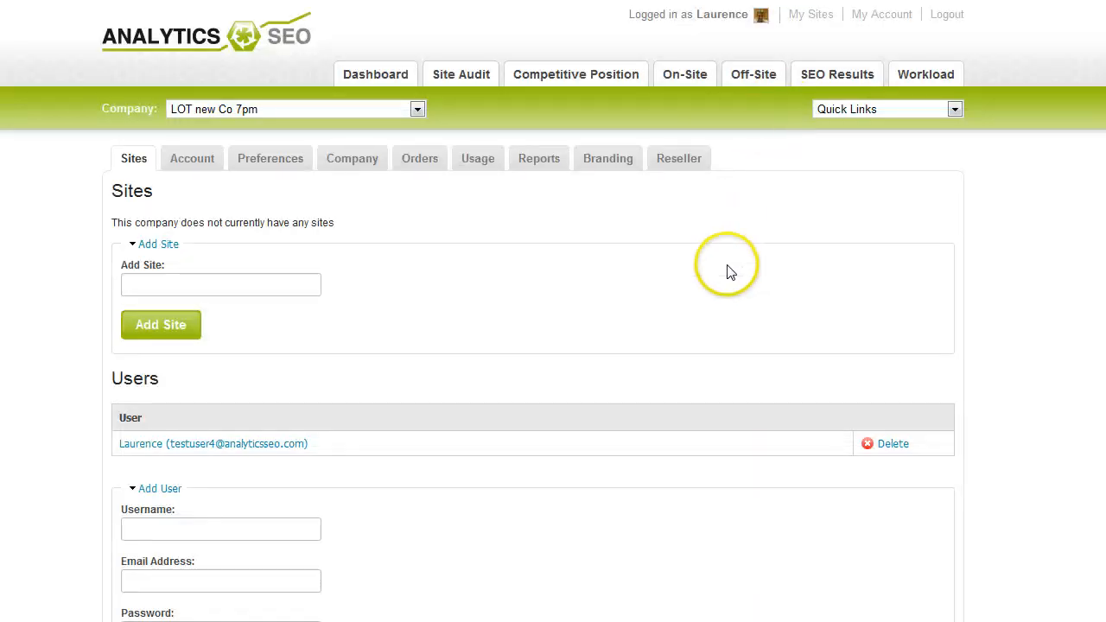
{"action": "mouse_move", "coordinate": [446, 170]}
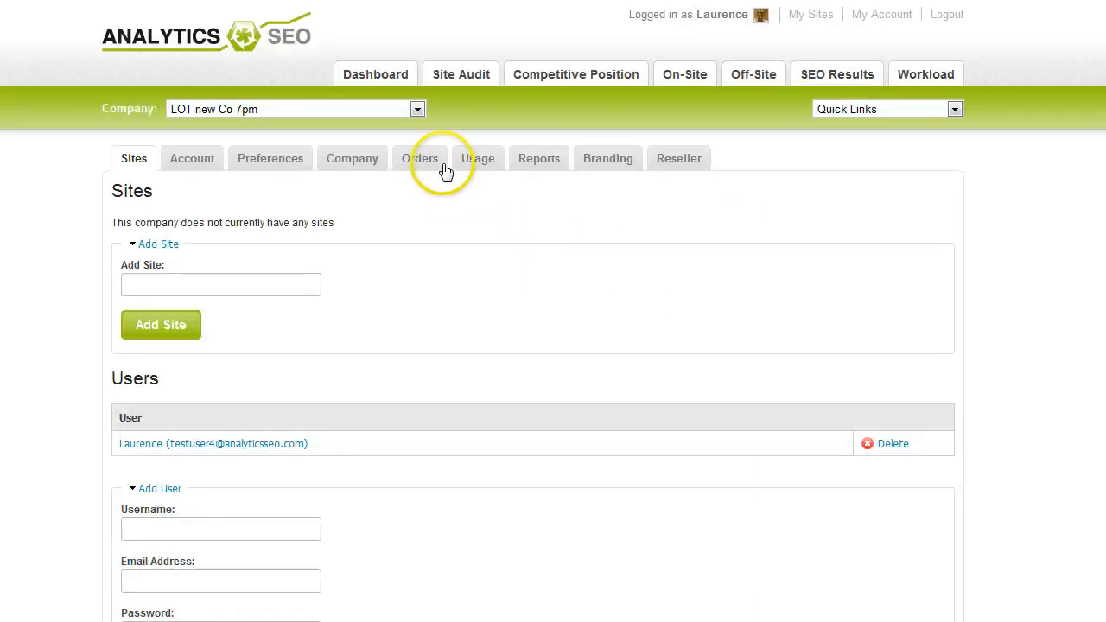
{"action": "mouse_move", "coordinate": [176, 249]}
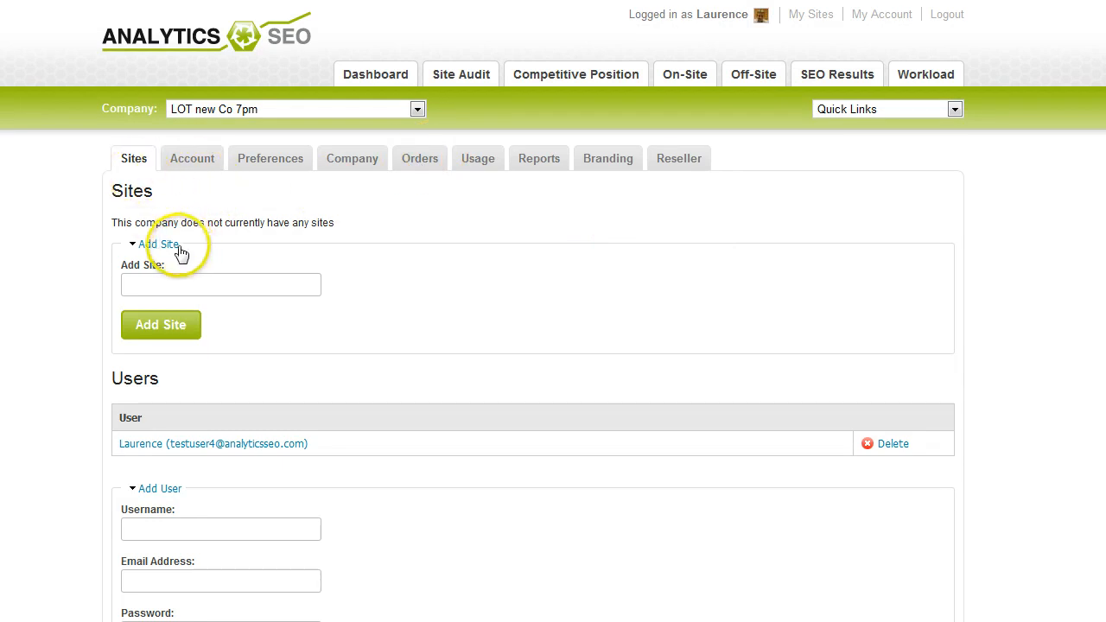
{"action": "mouse_move", "coordinate": [169, 250]}
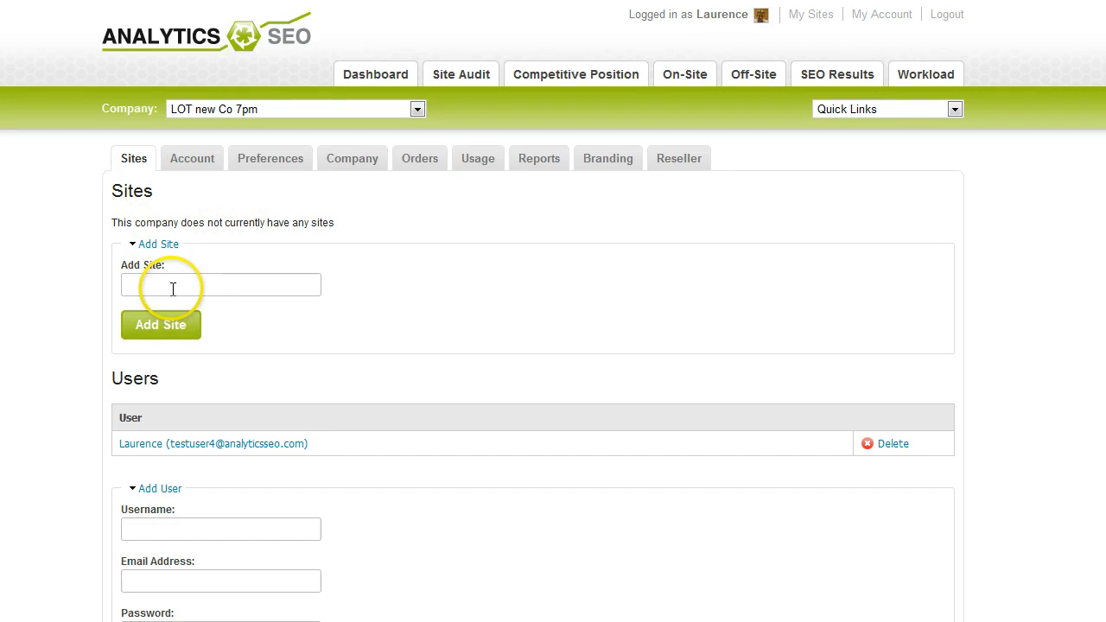
Scroll through the company Sites settings listing no sites, one user and permissions
{"action": "scroll", "scroll_direction": "down", "scroll_amount": 3}
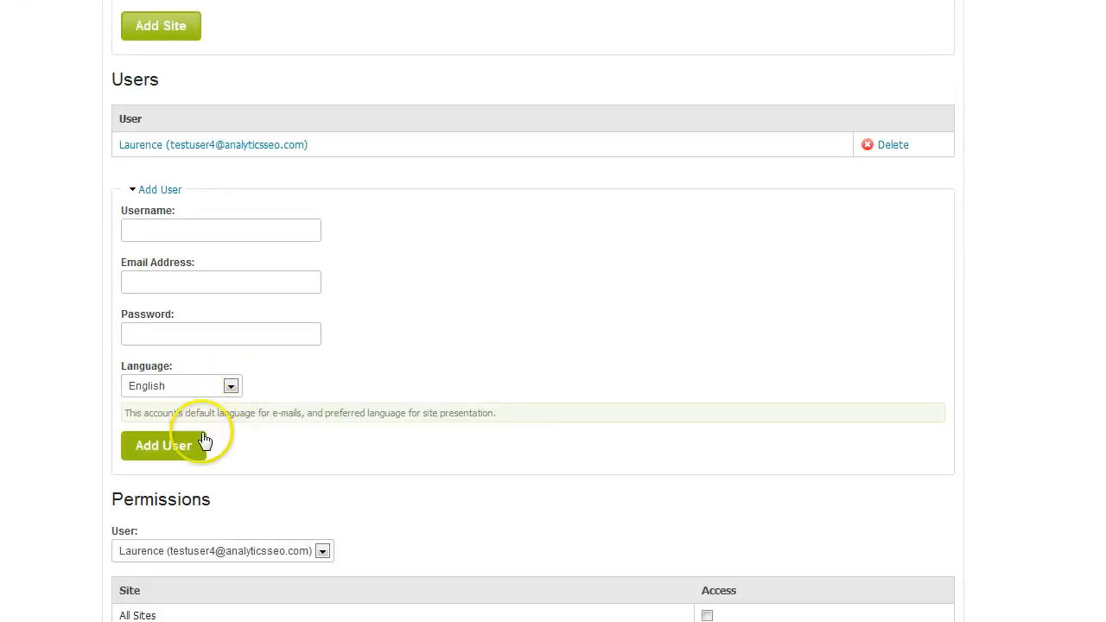
{"action": "mouse_move", "coordinate": [586, 591]}
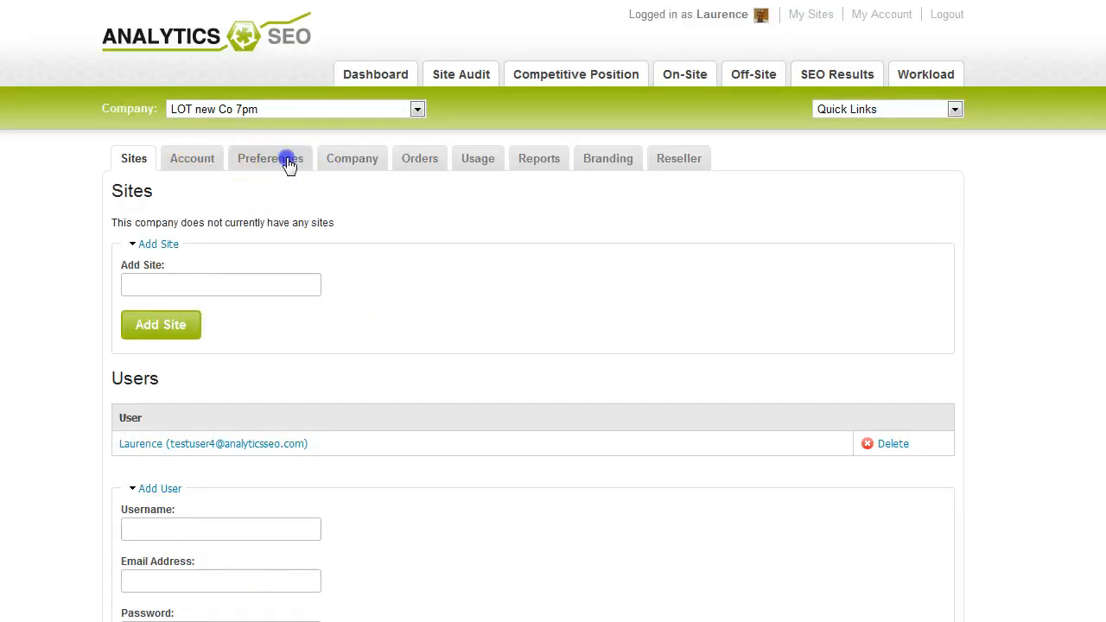
Review the company Preferences with Objectives as default tab and a Last 3 months date range
{"action": "left_click", "coordinate": [280, 159]}
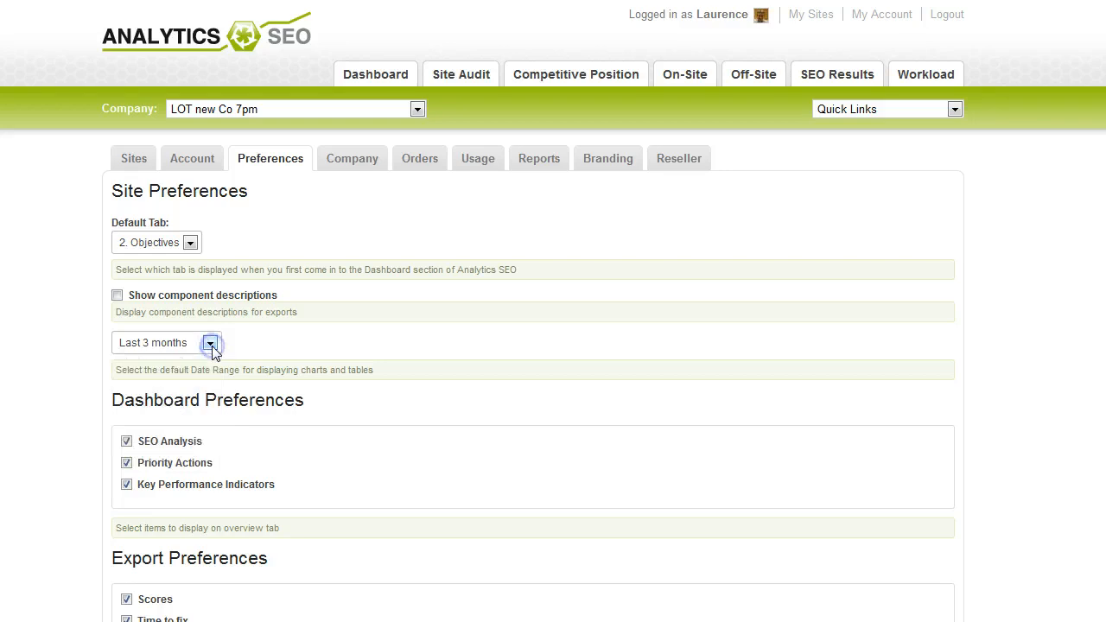
{"action": "scroll", "scroll_direction": "down", "scroll_amount": 3}
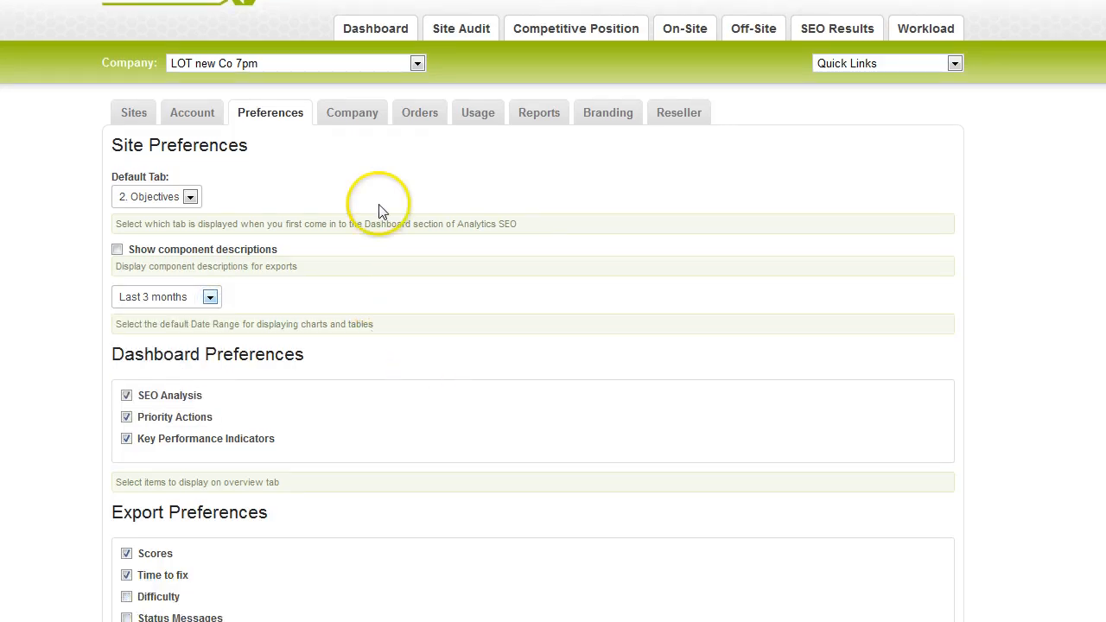
{"action": "mouse_move", "coordinate": [420, 121]}
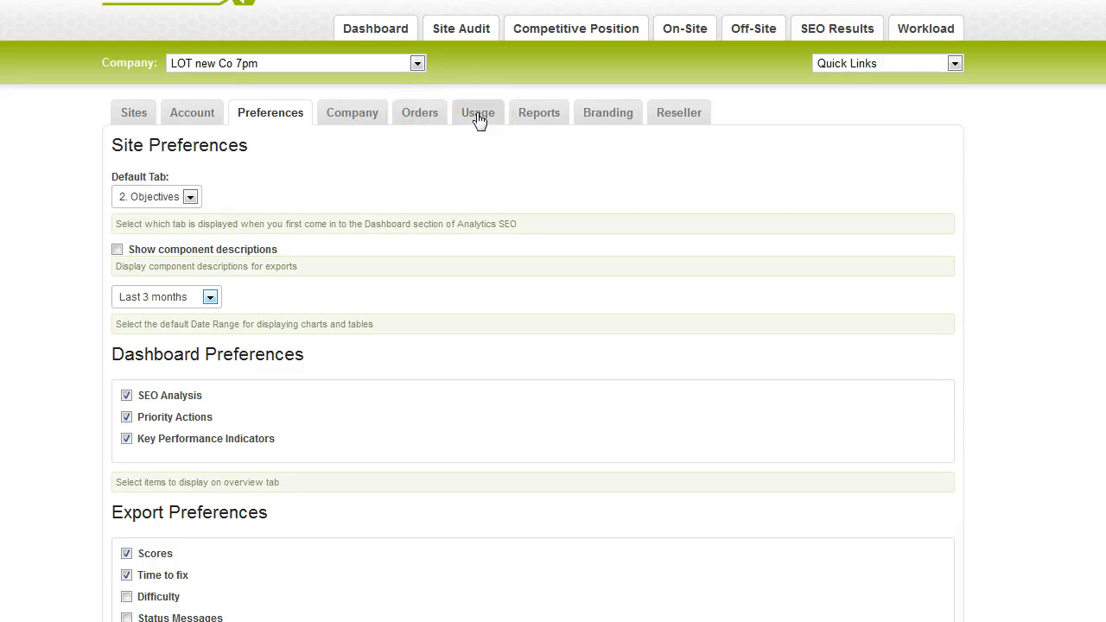
{"action": "mouse_move", "coordinate": [539, 121]}
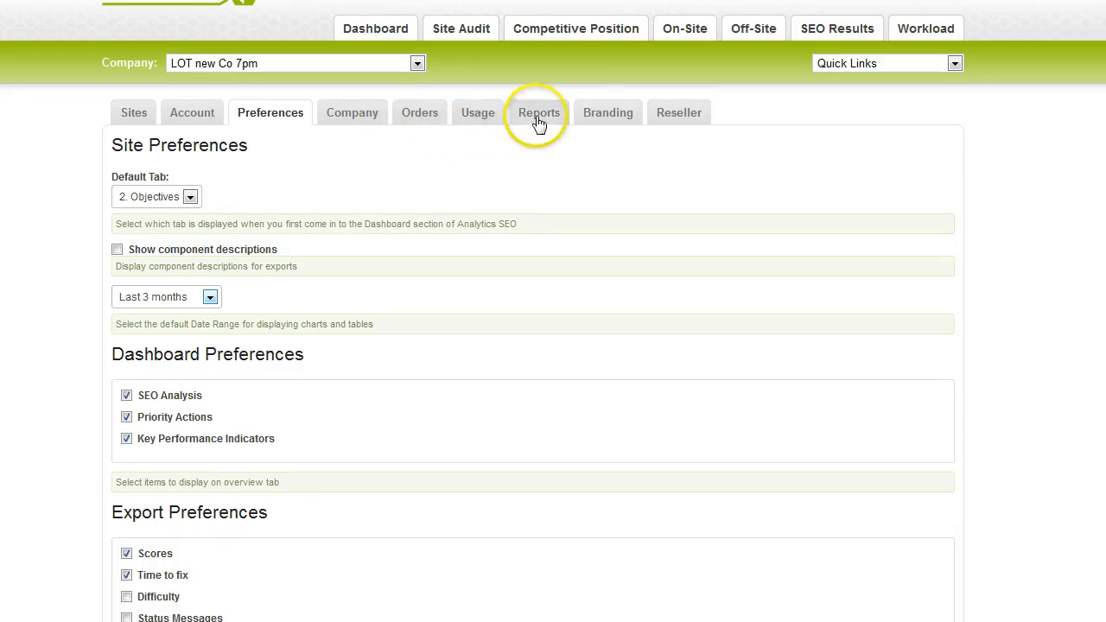
{"action": "mouse_move", "coordinate": [575, 211]}
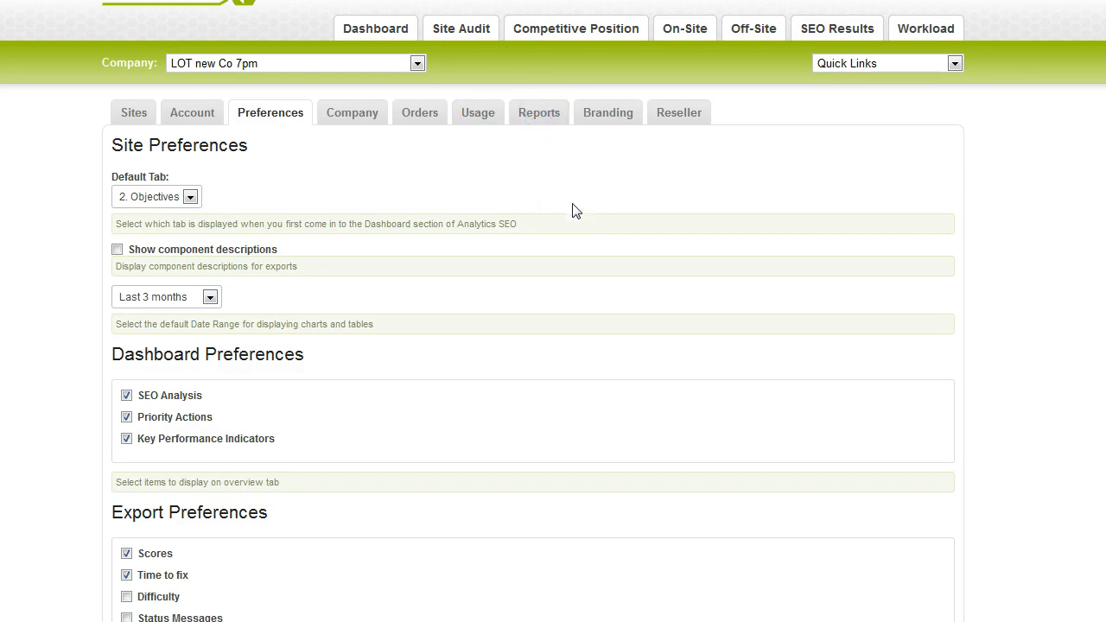
View the custom reports, then the Report Branding settings with the whitelabel Essentials expanded
{"action": "left_click", "coordinate": [539, 113]}
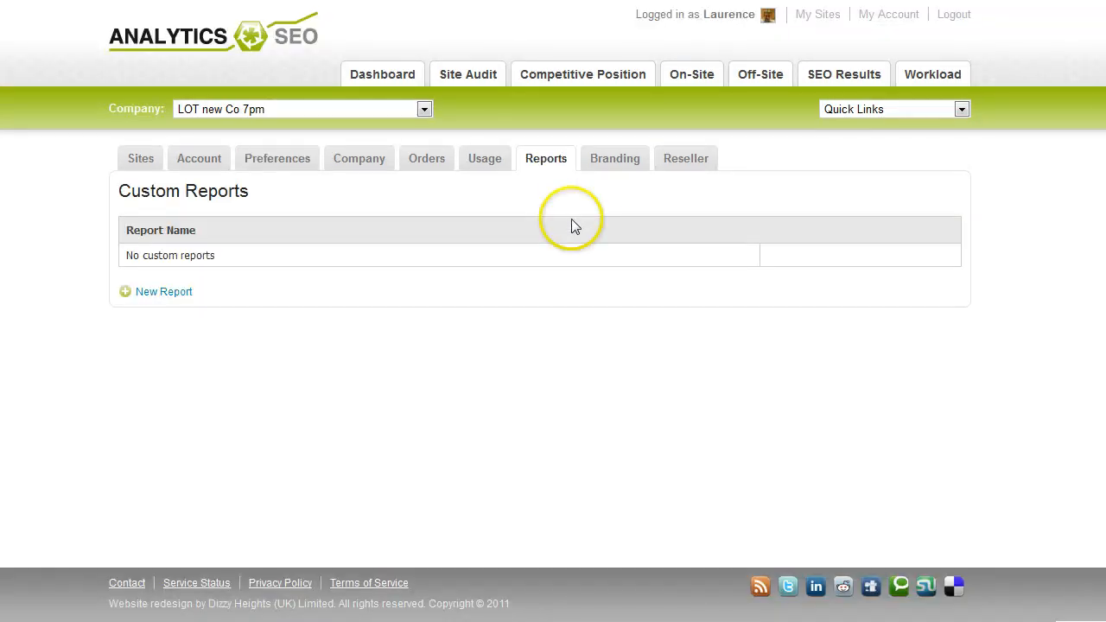
{"action": "mouse_move", "coordinate": [626, 168]}
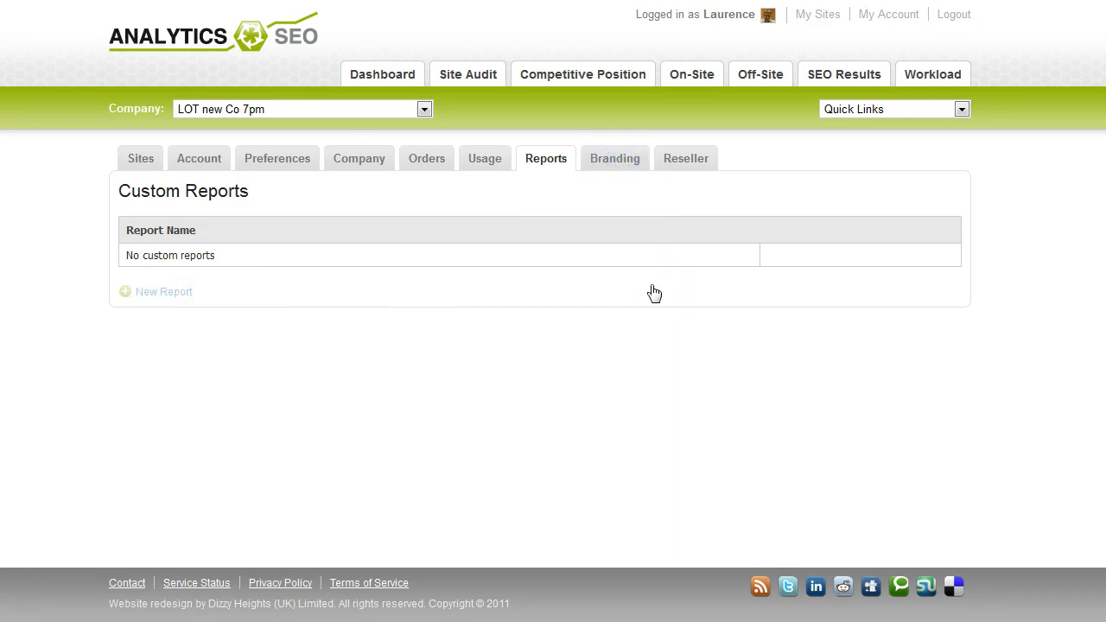
{"action": "left_click", "coordinate": [615, 159]}
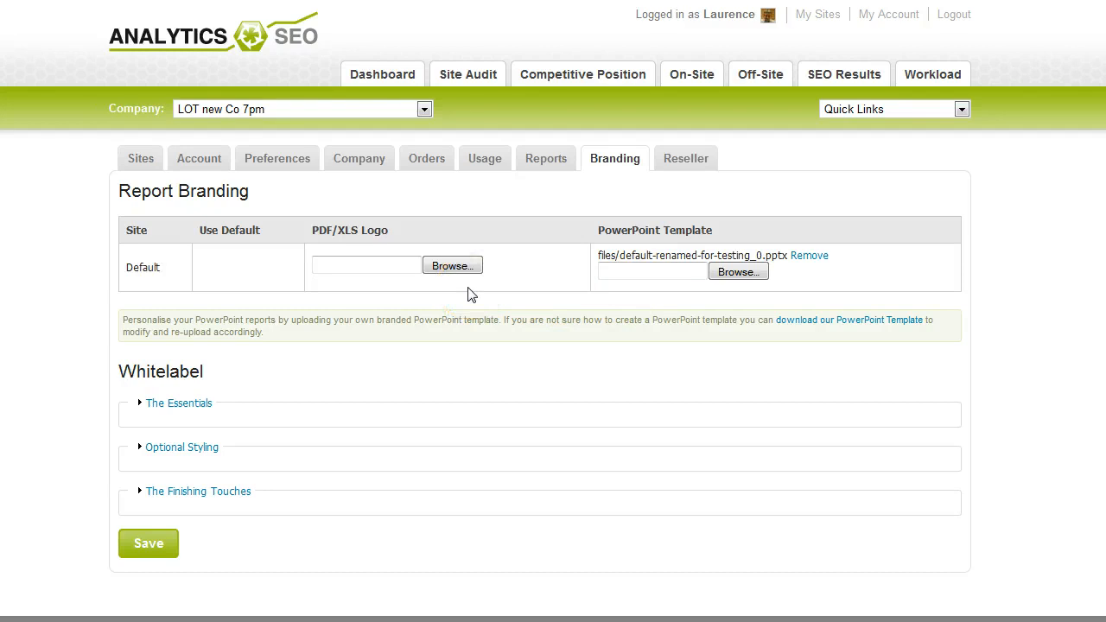
{"action": "mouse_move", "coordinate": [187, 407]}
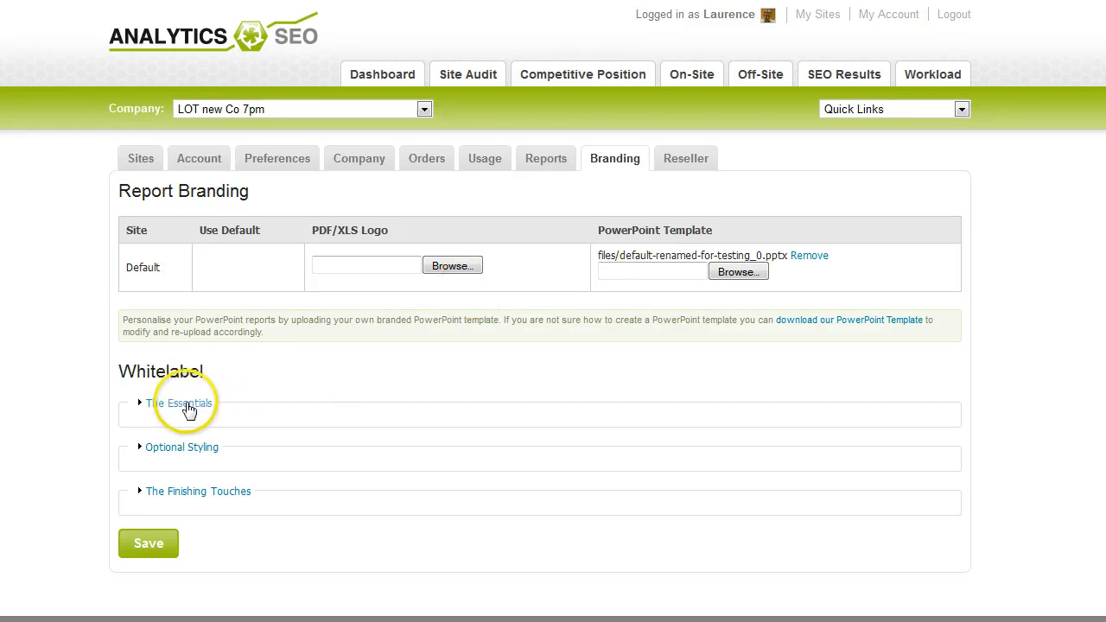
{"action": "left_click", "coordinate": [179, 403]}
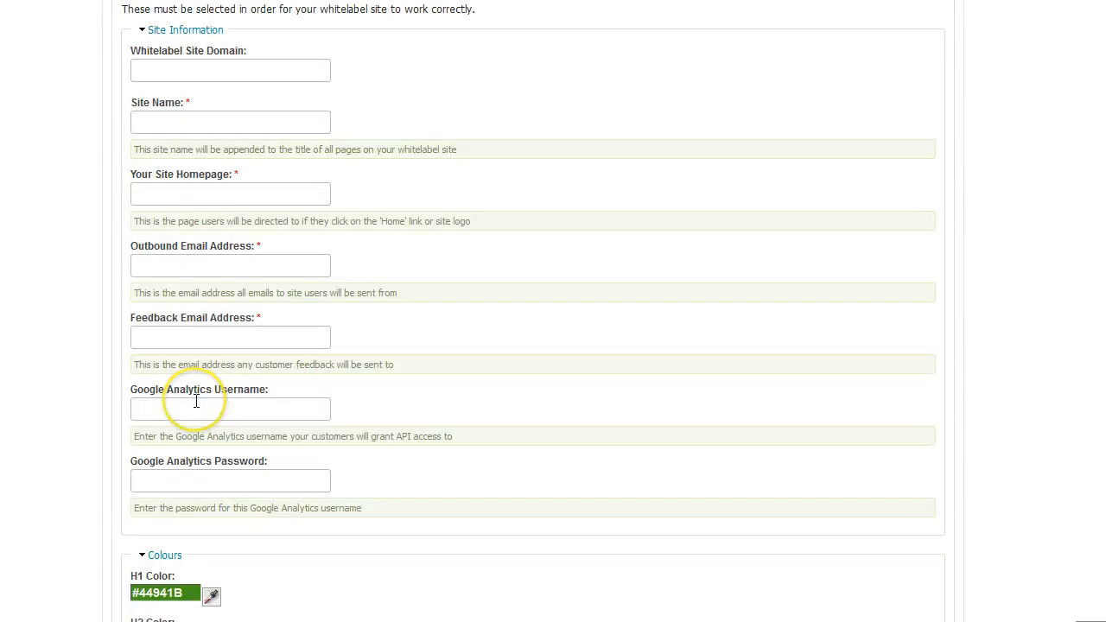
{"action": "scroll", "scroll_direction": "up", "scroll_amount": 3}
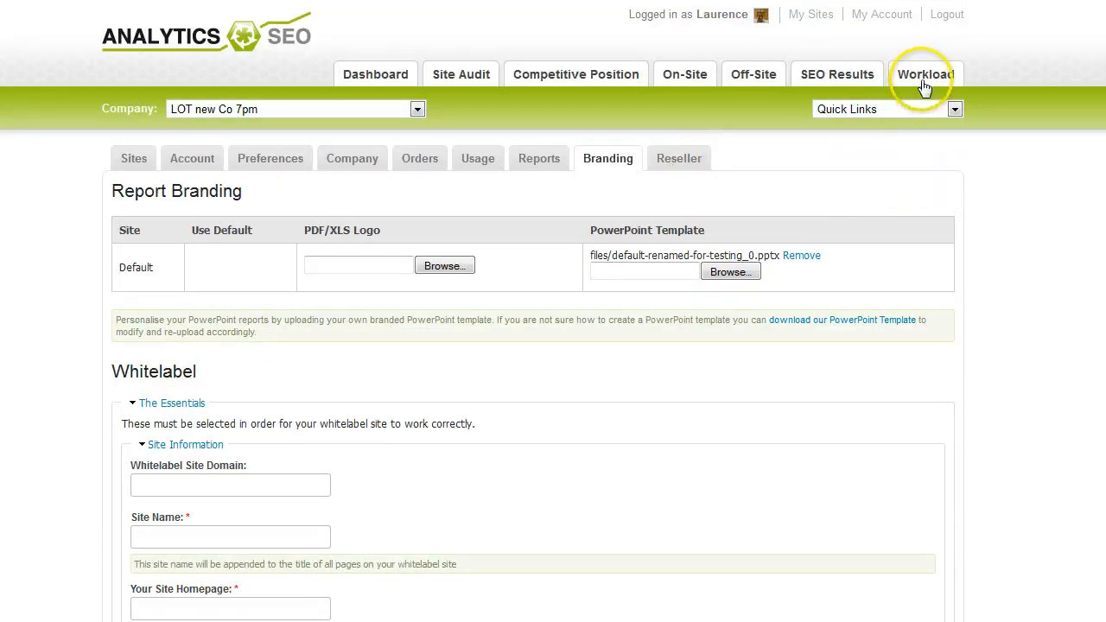
{"action": "mouse_move", "coordinate": [845, 258]}
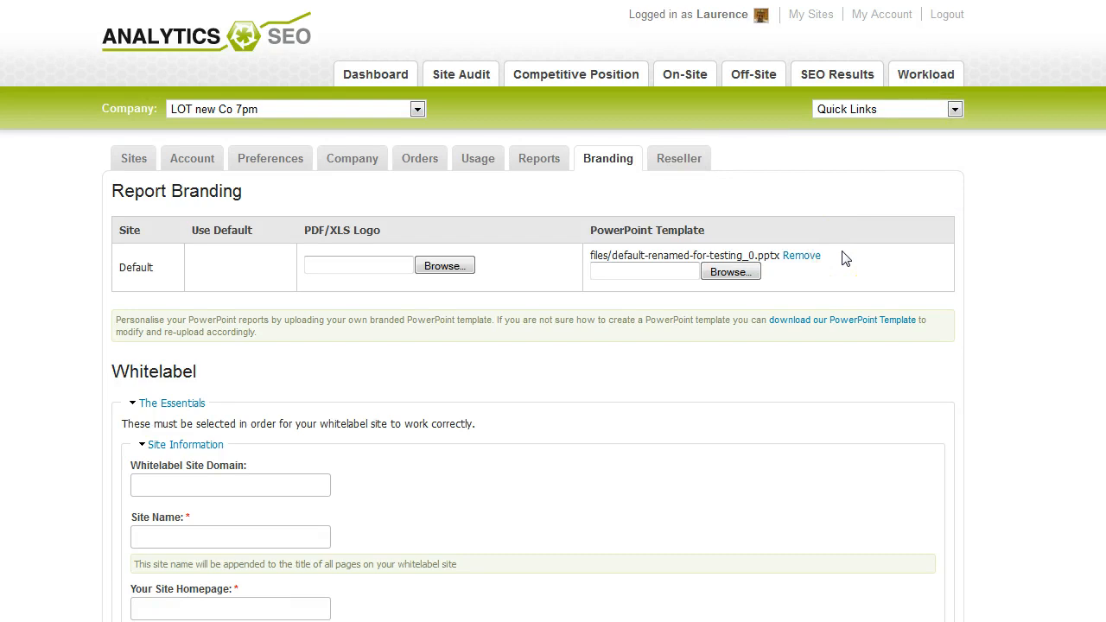
{"action": "left_click", "coordinate": [933, 73]}
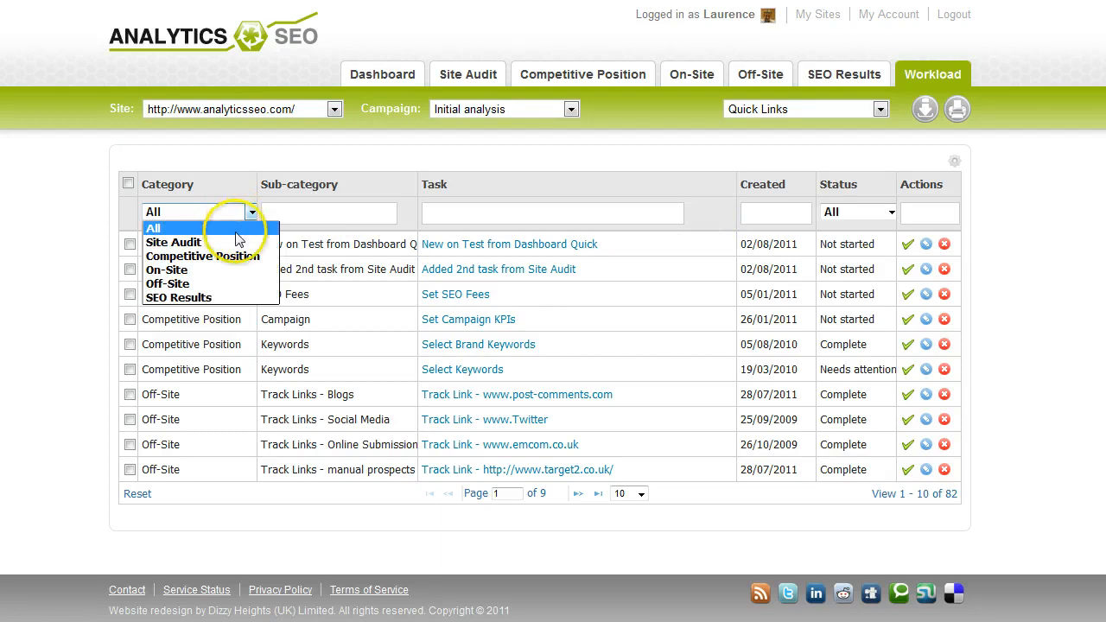
Filter the workload task list to the 26 Site Audit tasks
{"action": "left_click", "coordinate": [172, 242]}
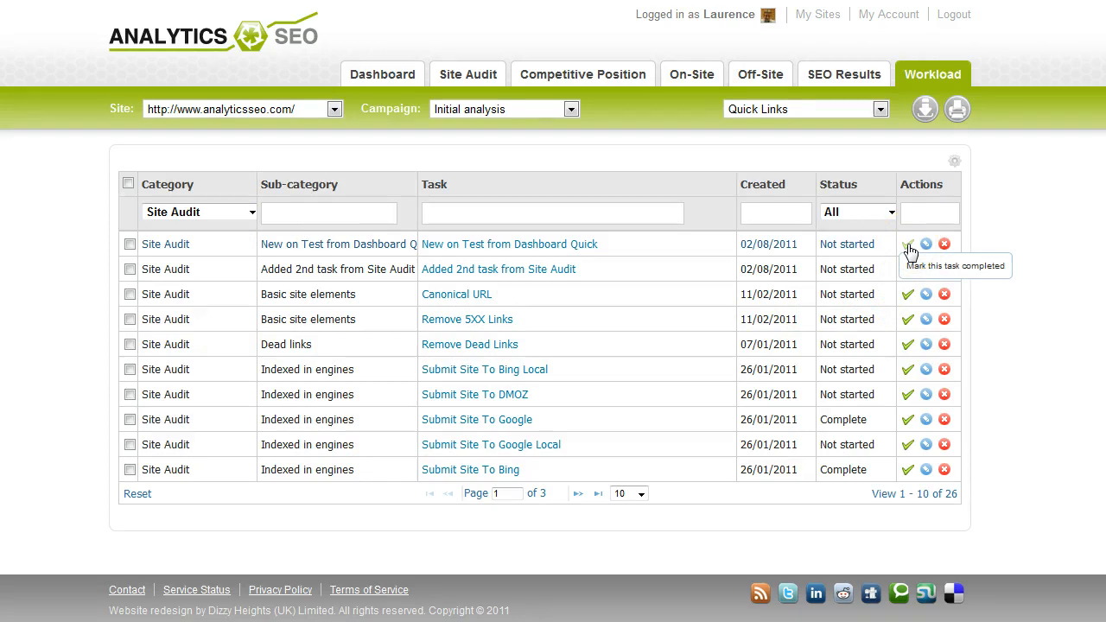
{"action": "left_click", "coordinate": [878, 211]}
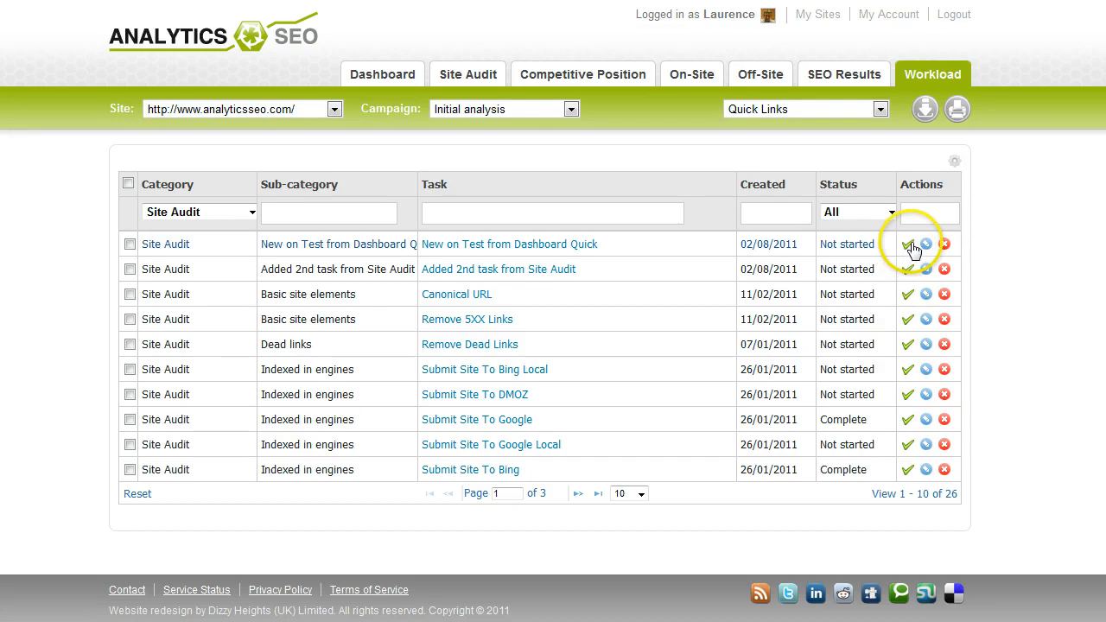
{"action": "mouse_move", "coordinate": [943, 244]}
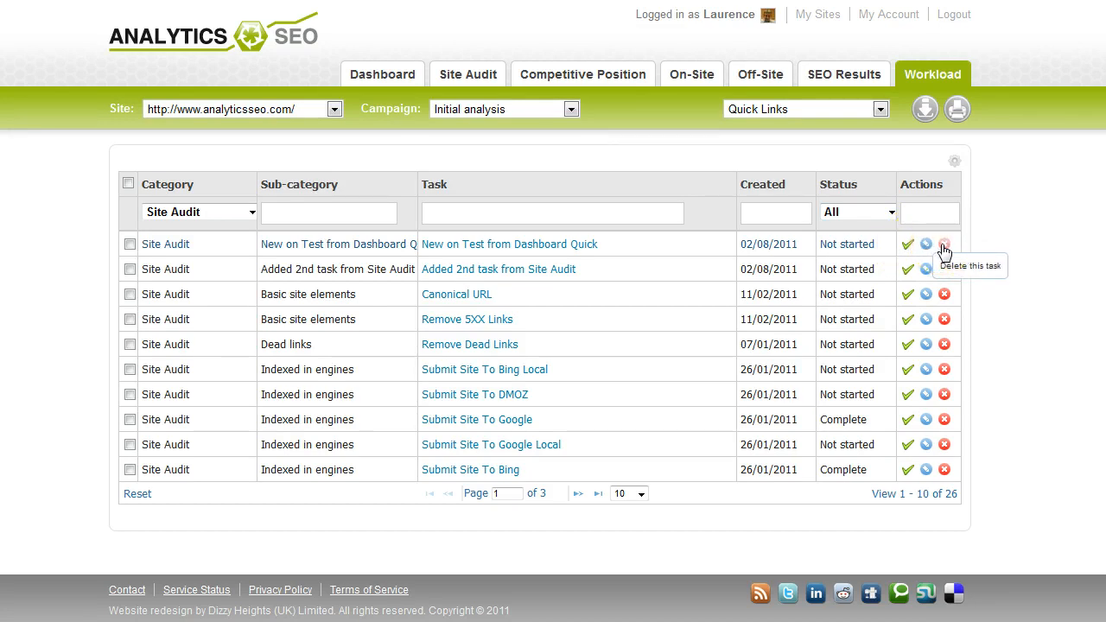
{"action": "mouse_move", "coordinate": [657, 335]}
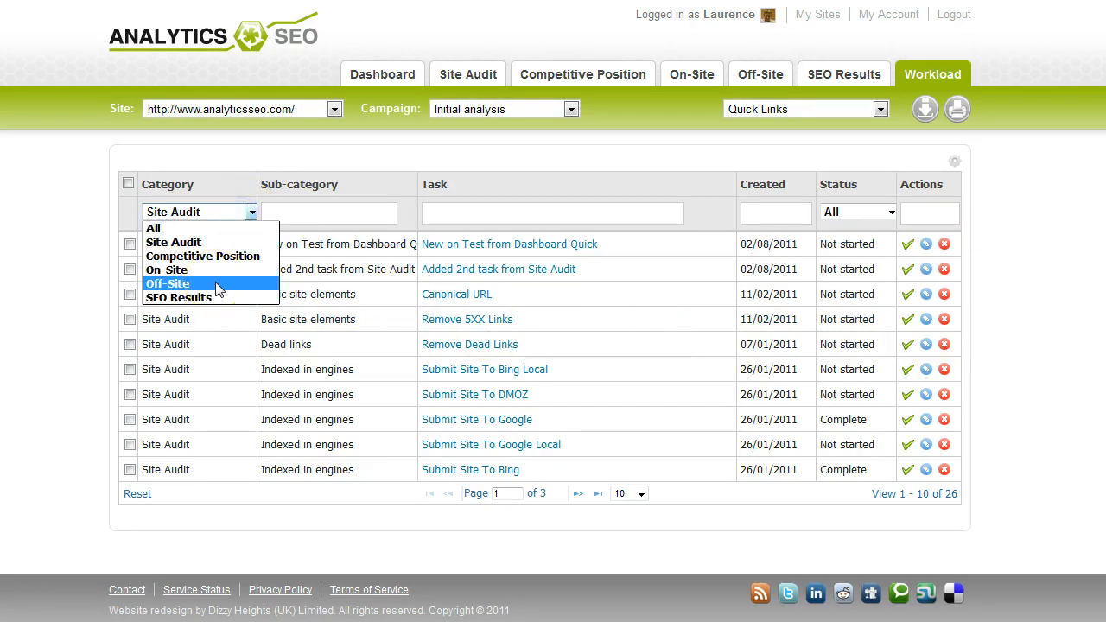
{"action": "mouse_move", "coordinate": [223, 229]}
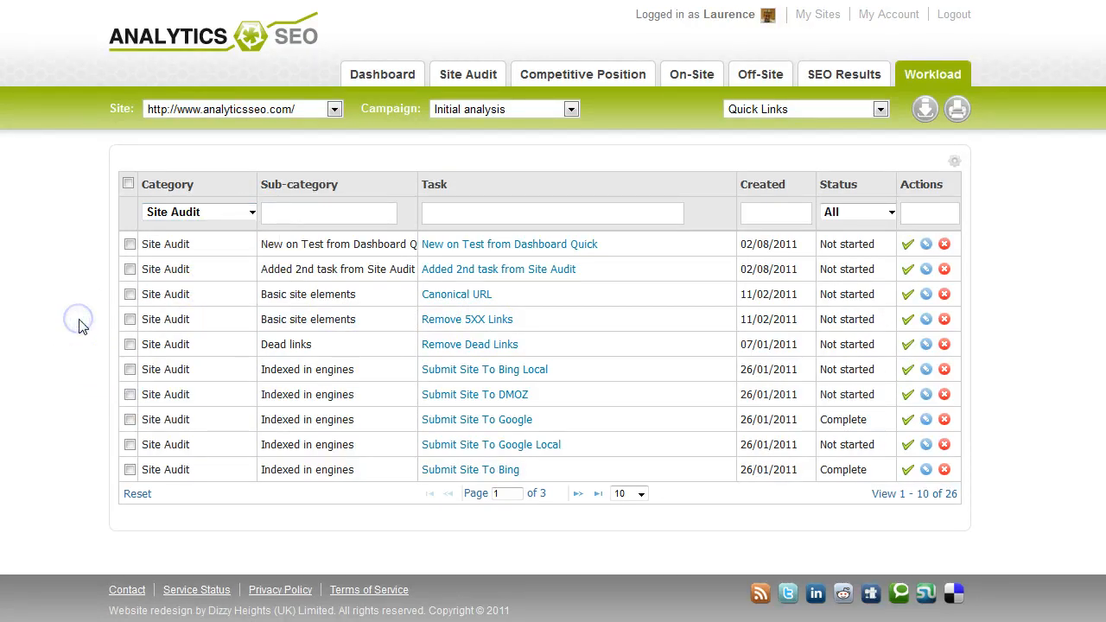
{"action": "mouse_move", "coordinate": [93, 319]}
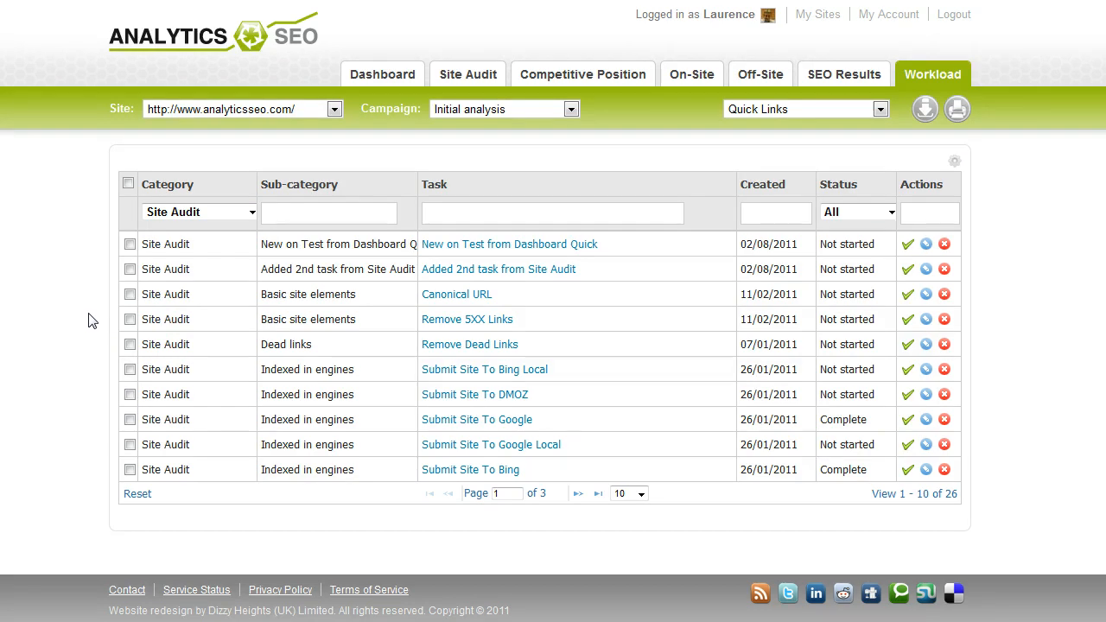
{"action": "left_click", "coordinate": [80, 275]}
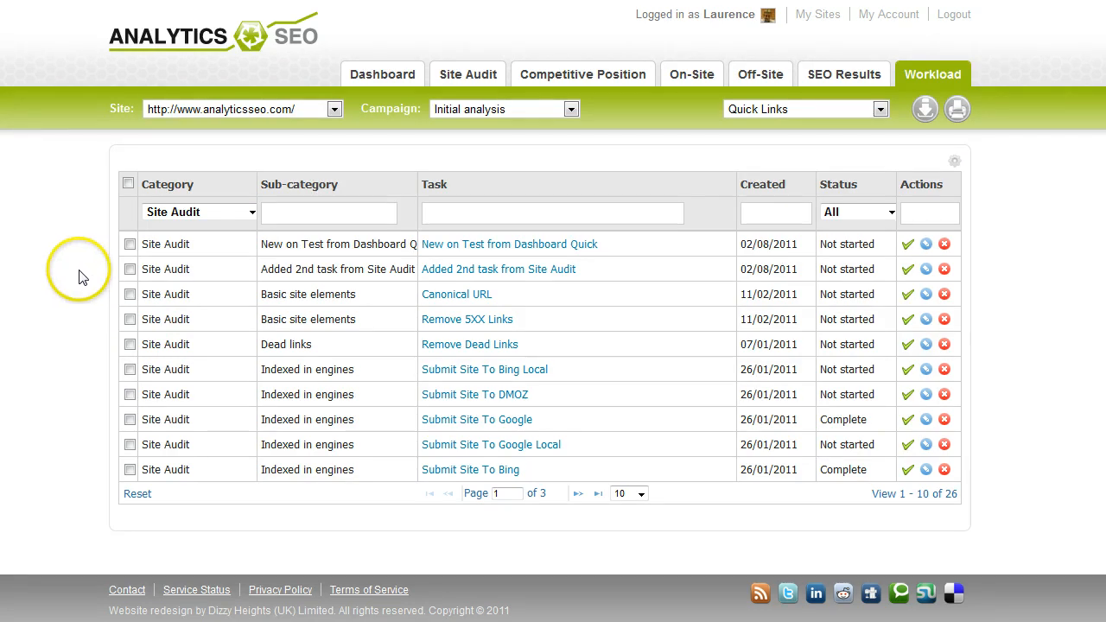